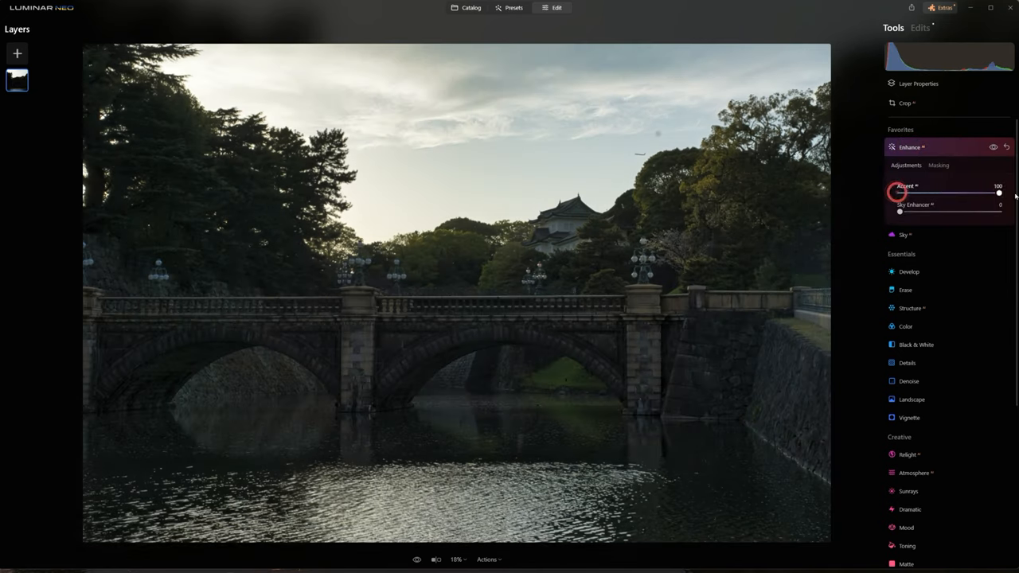
# Boost Enhance Accent to lift the shadowed bridge and trees
pyautogui.moveTo(998, 192); pyautogui.dragTo(947, 193)
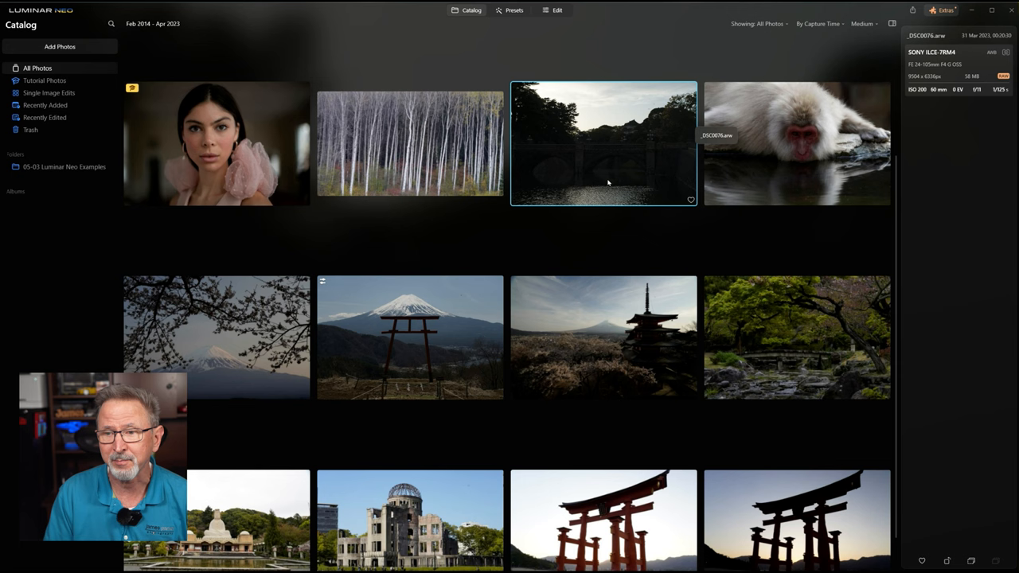
pyautogui.moveTo(603, 159)
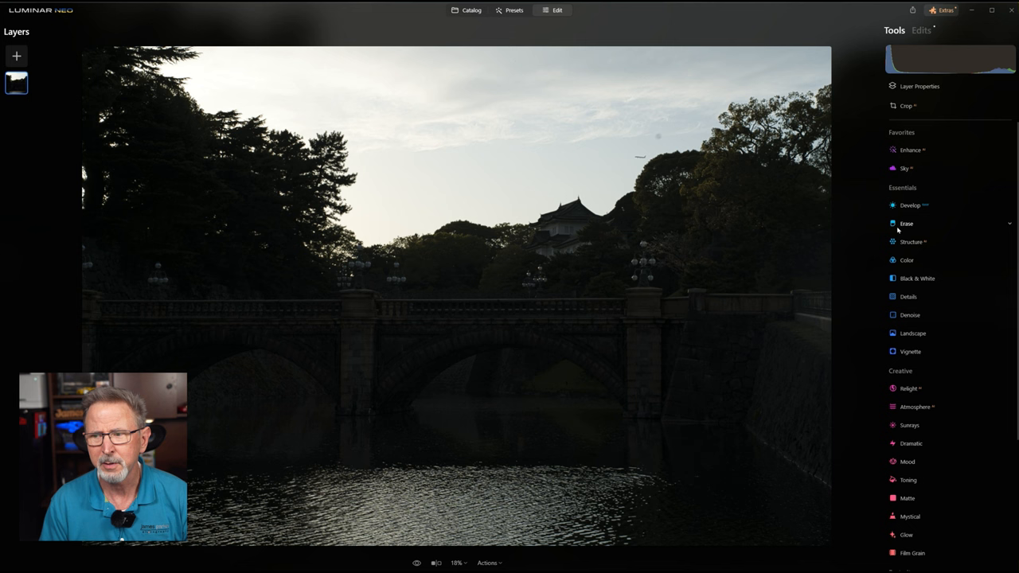
# Bring up the Enhance tool's Accent and Sky Enhancer sliders for the bridge photo
pyautogui.click(911, 204)
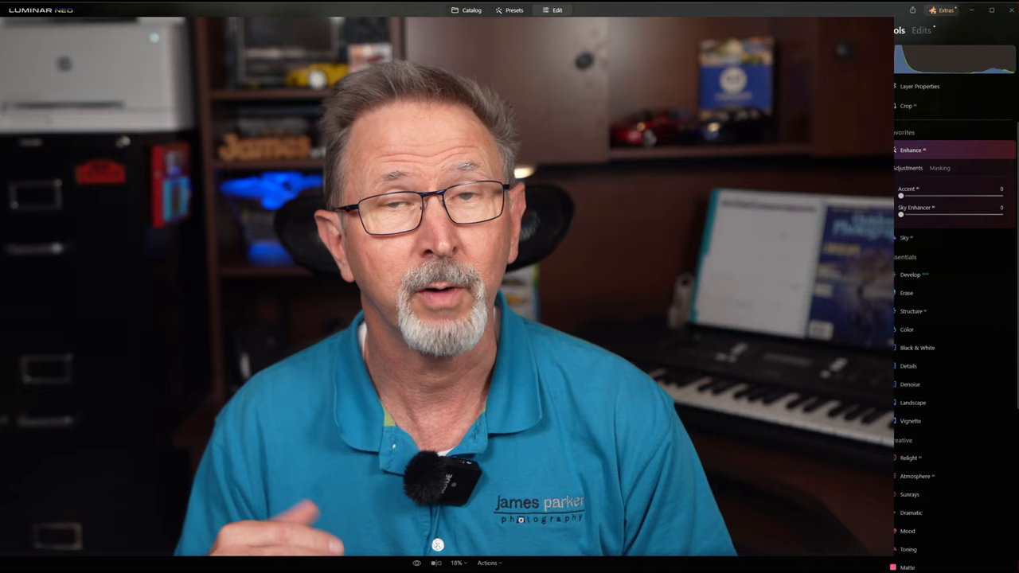
# Push Accent near maximum and raise Sky Enhancer to brighten the bridge and sky
pyautogui.moveTo(902, 195); pyautogui.dragTo(932, 195)
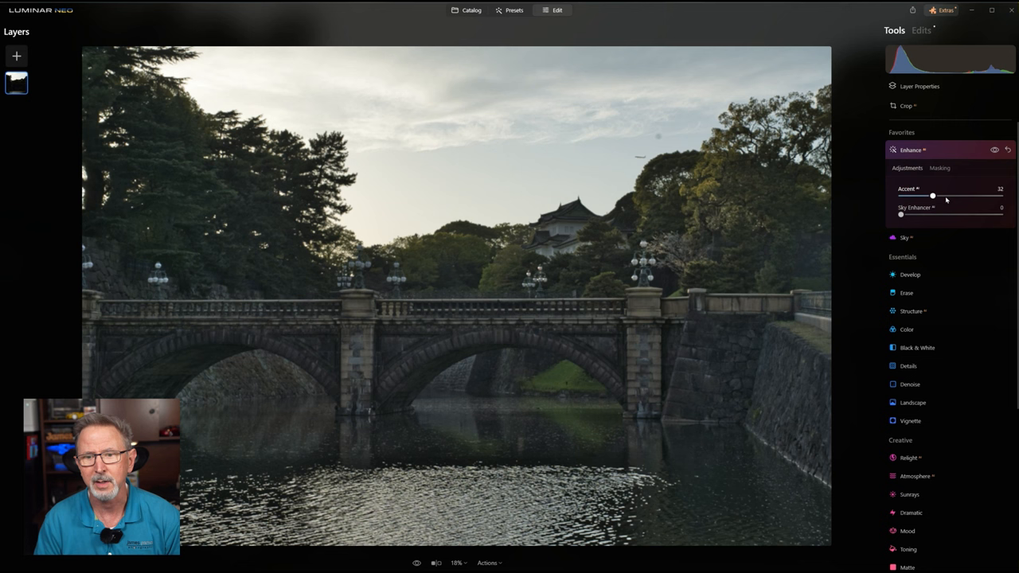
pyautogui.moveTo(933, 196); pyautogui.dragTo(996, 196)
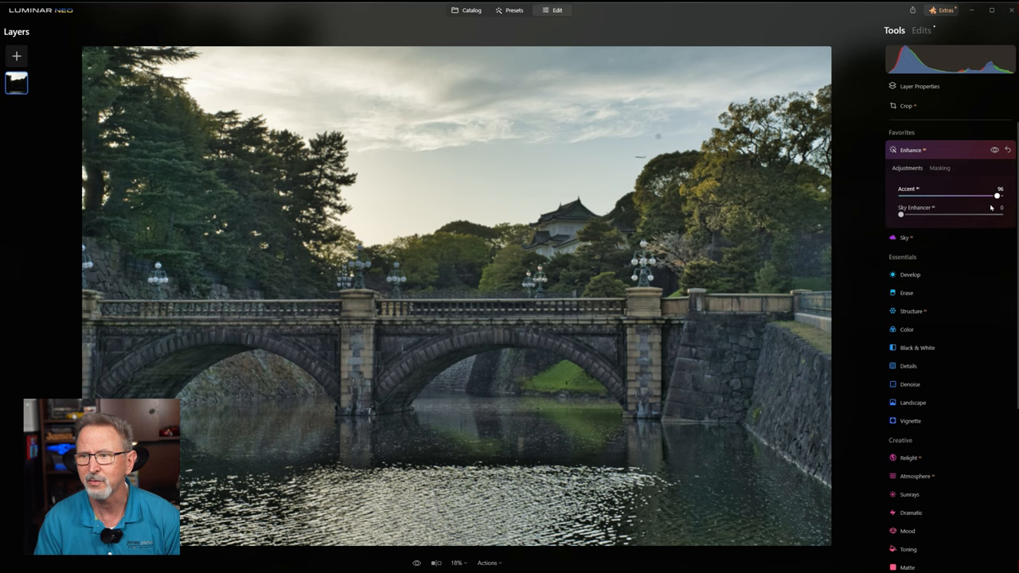
pyautogui.moveTo(901, 215); pyautogui.dragTo(974, 215)
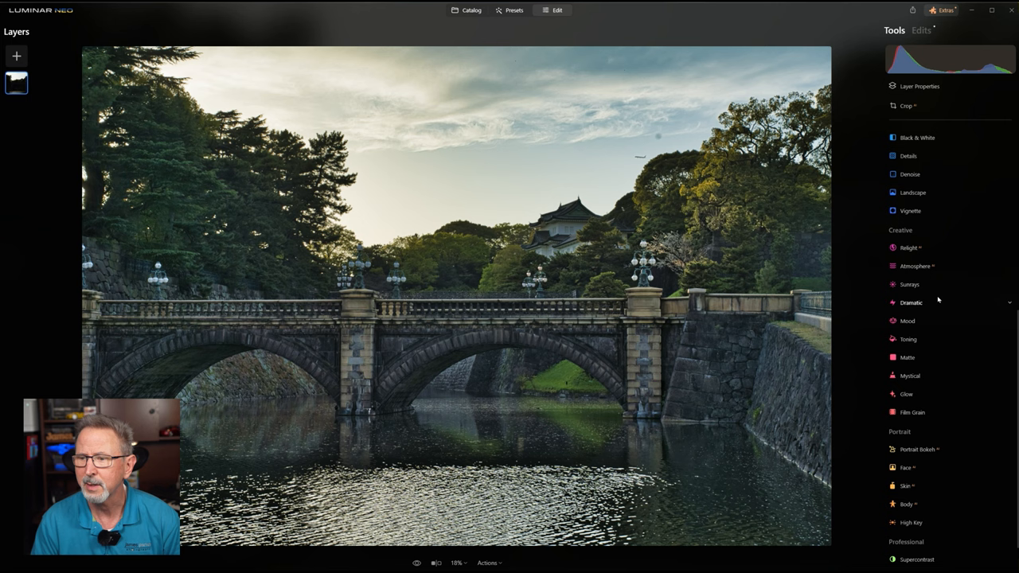
# Add Sunrays from the upper-left sky with raised Amount and warmer Sun Warmth
pyautogui.click(910, 284)
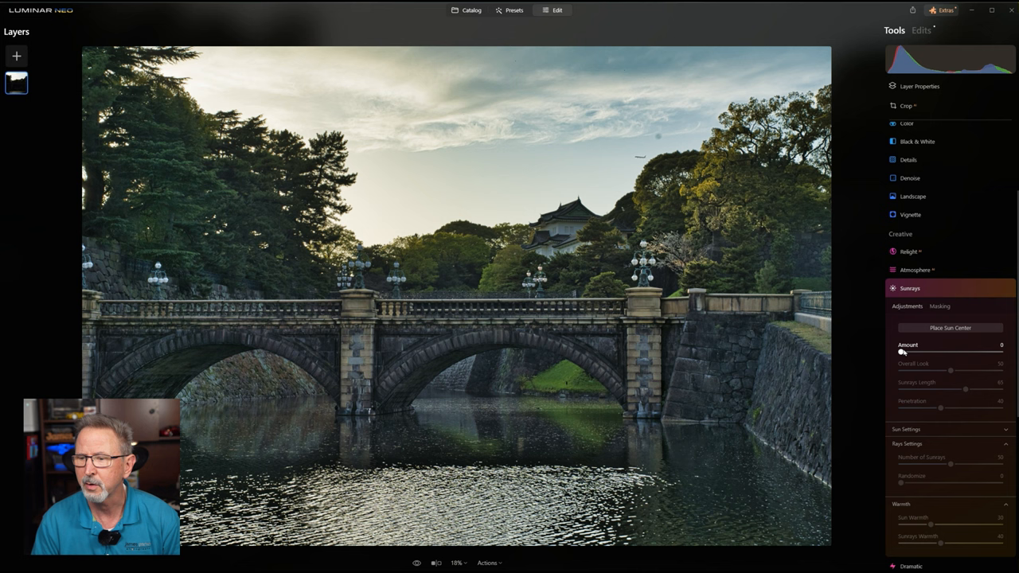
pyautogui.moveTo(901, 352); pyautogui.dragTo(917, 352)
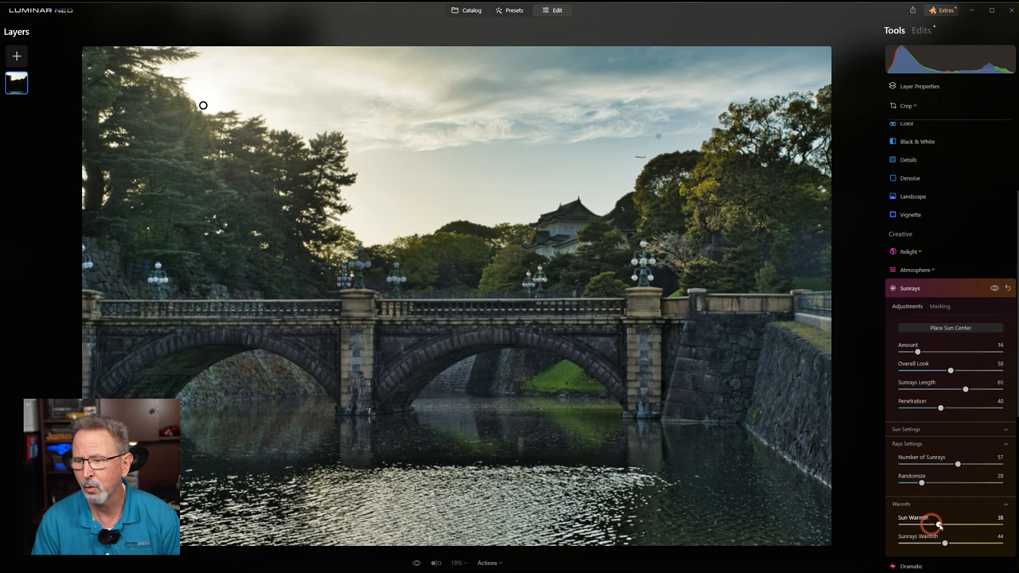
pyautogui.moveTo(939, 408); pyautogui.dragTo(962, 407)
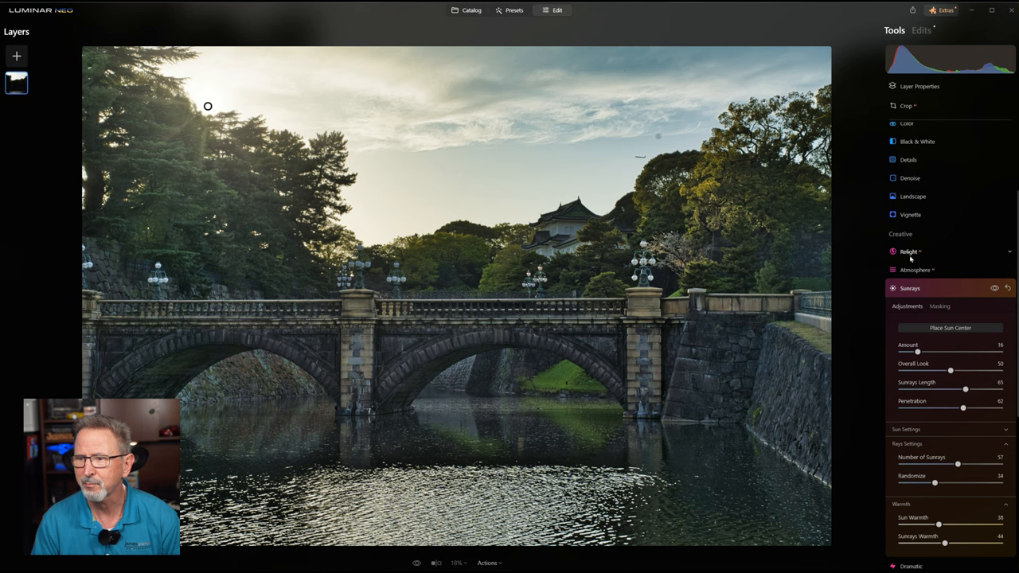
# Relight the photo with Brightness Near at maximum, Brightness Far raised and Depth adjusted
pyautogui.click(911, 251)
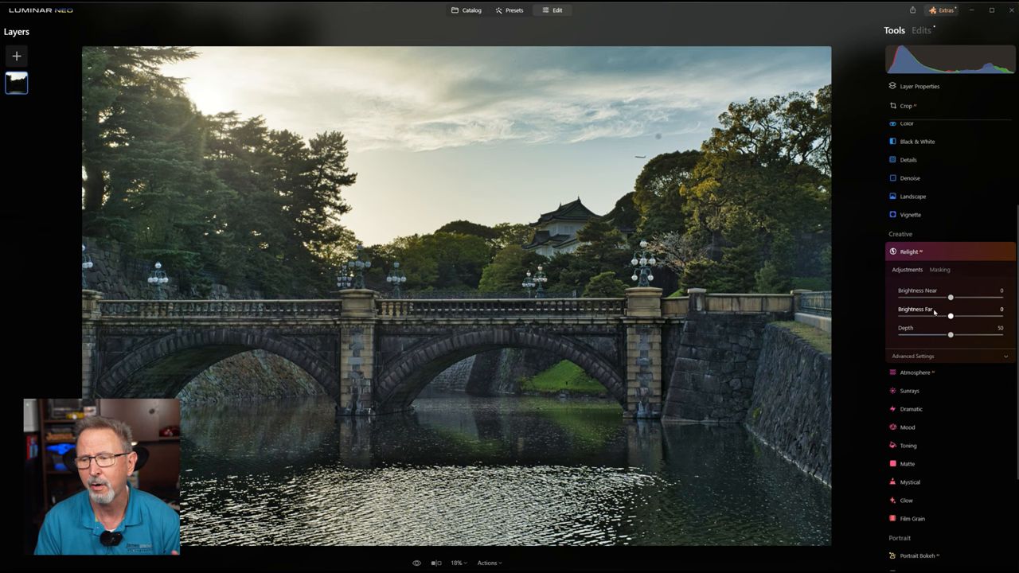
pyautogui.moveTo(949, 298); pyautogui.dragTo(955, 298)
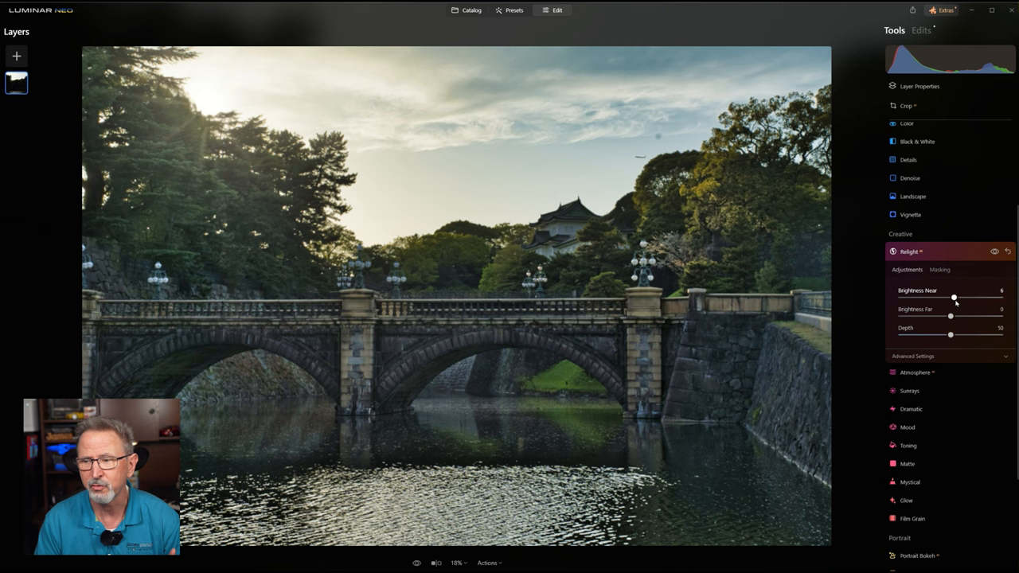
pyautogui.moveTo(956, 298); pyautogui.dragTo(1000, 298)
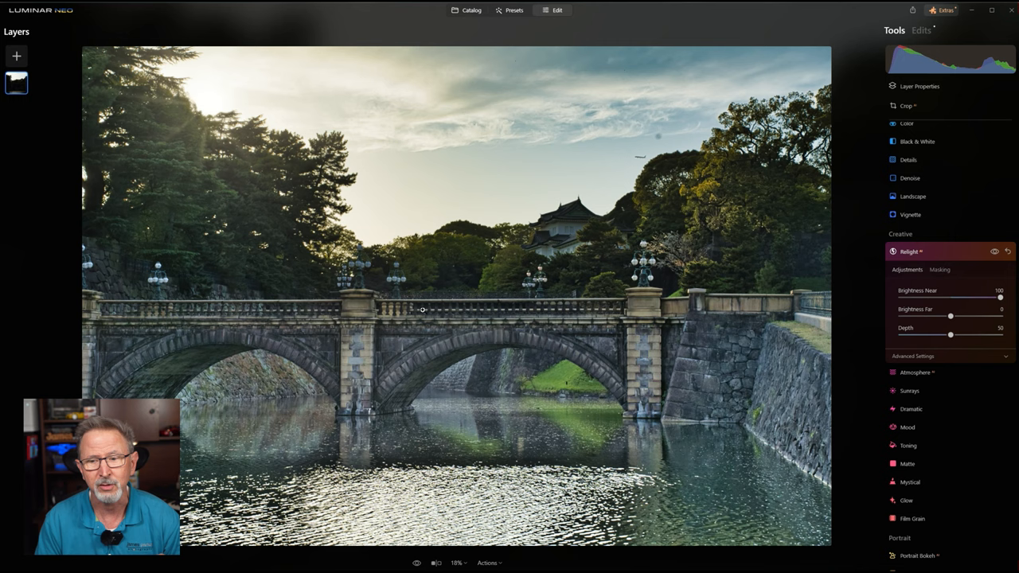
pyautogui.moveTo(949, 315); pyautogui.dragTo(980, 315)
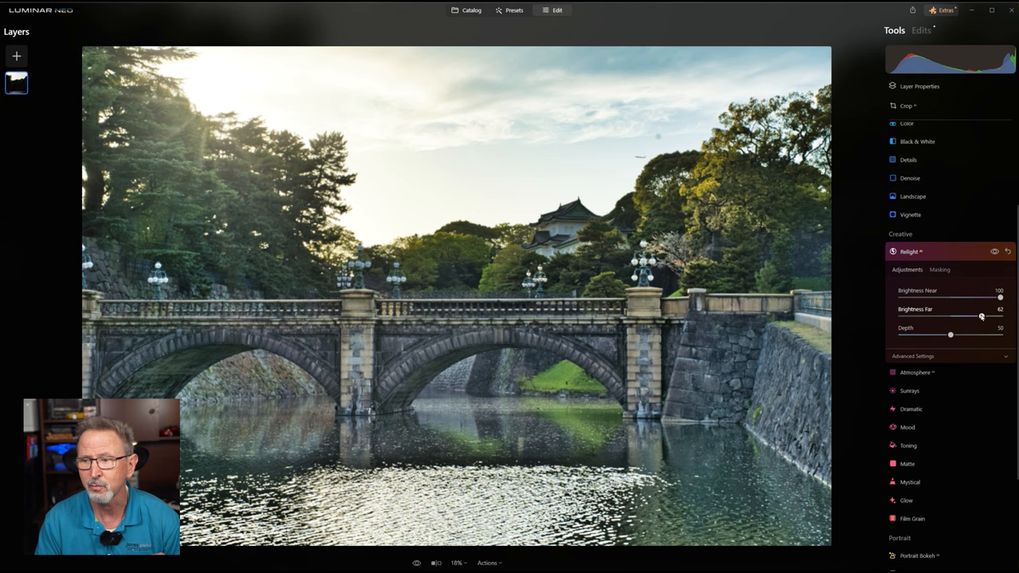
pyautogui.moveTo(948, 334); pyautogui.dragTo(999, 334)
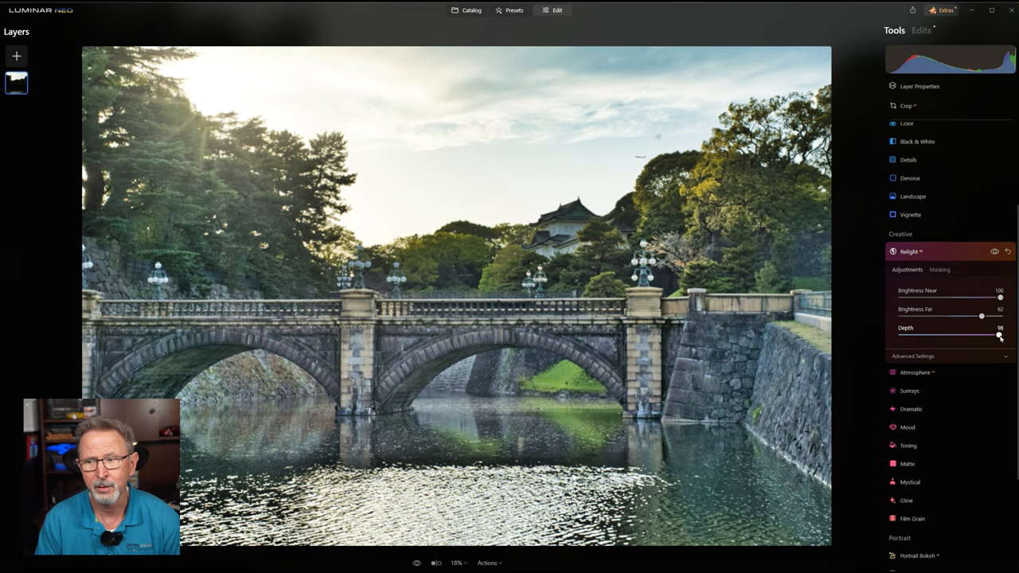
pyautogui.moveTo(1000, 335); pyautogui.dragTo(942, 335)
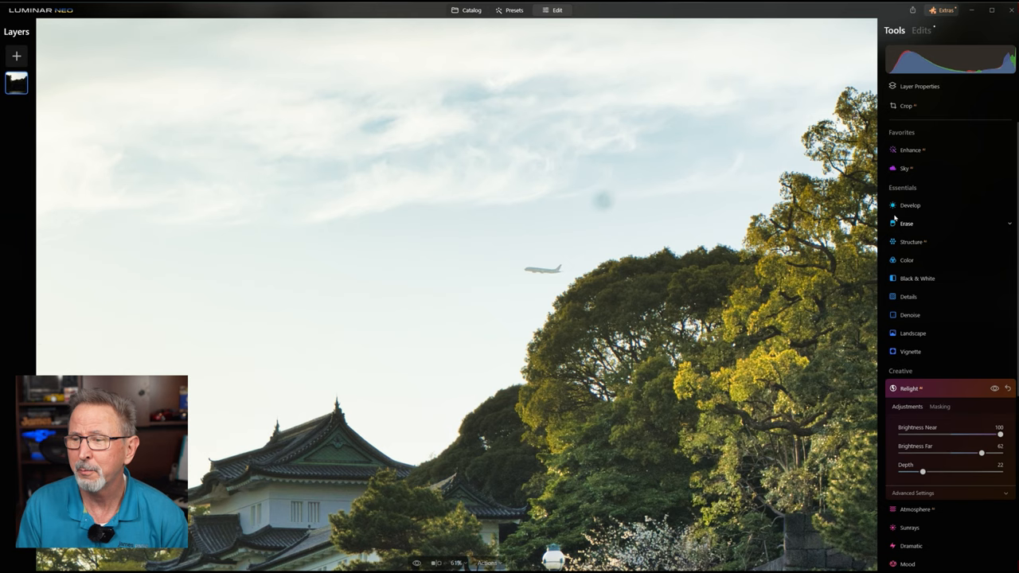
# Remove the dark dust spot in the sky beside the airplane with the Erase tool
pyautogui.click(906, 223)
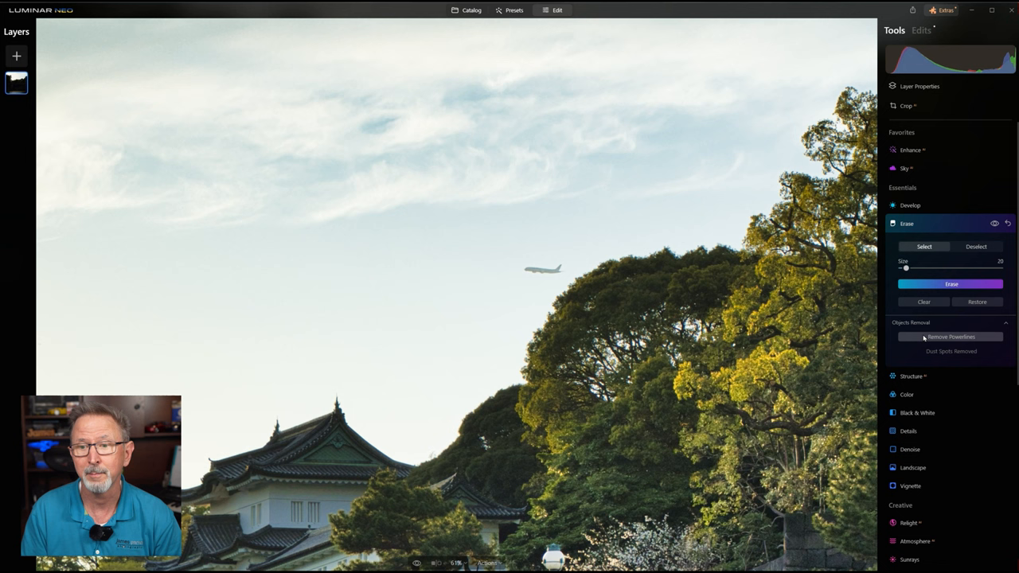
# Apply Remove Powerlines to the bridge photo and return to the full view
pyautogui.click(950, 338)
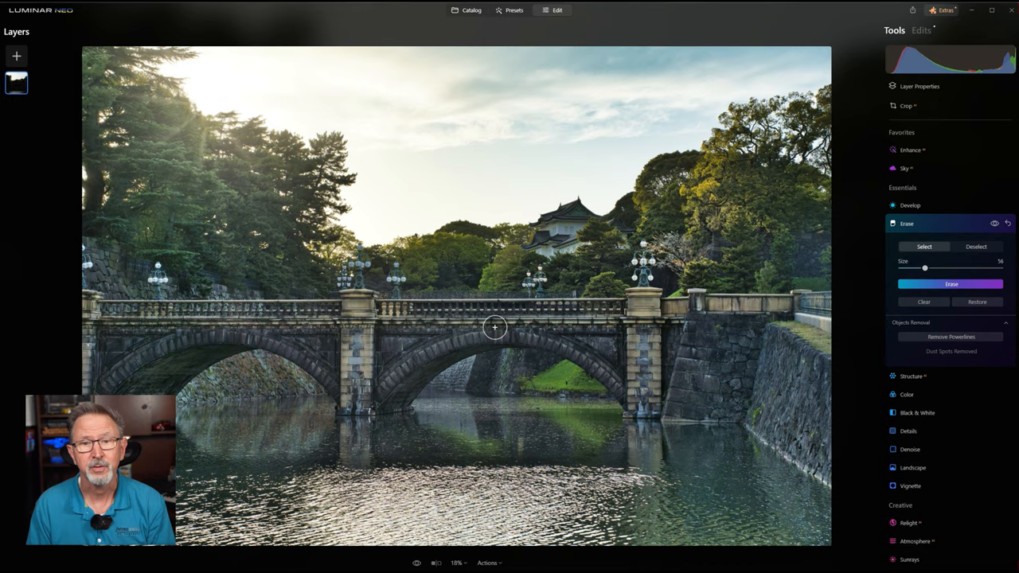
pyautogui.click(472, 10)
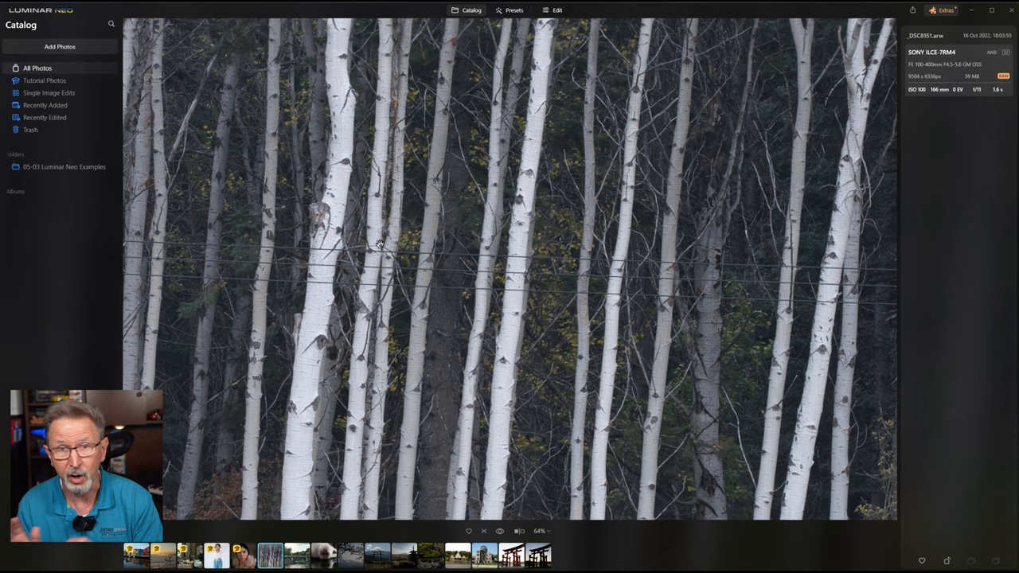
# Switch the aspen forest photo from Catalog into the editor
pyautogui.click(557, 10)
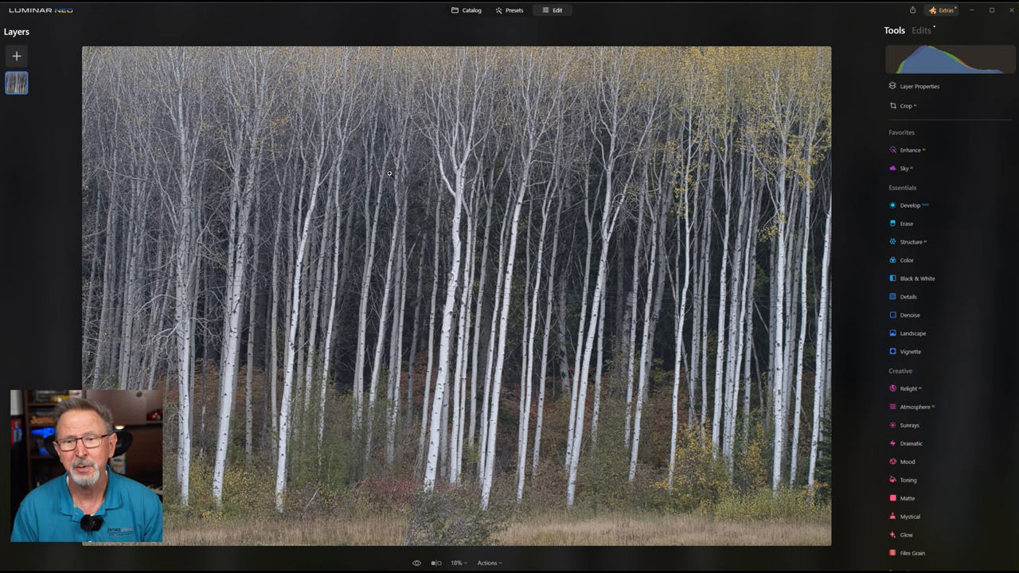
# Erase the thin wires crossing the aspens with Remove Powerlines
pyautogui.click(908, 223)
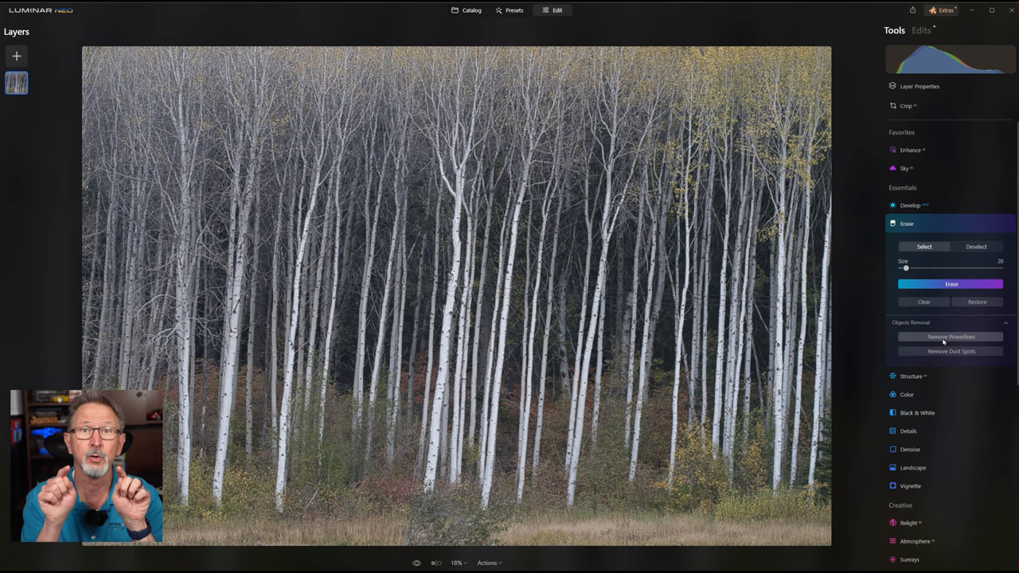
pyautogui.click(950, 336)
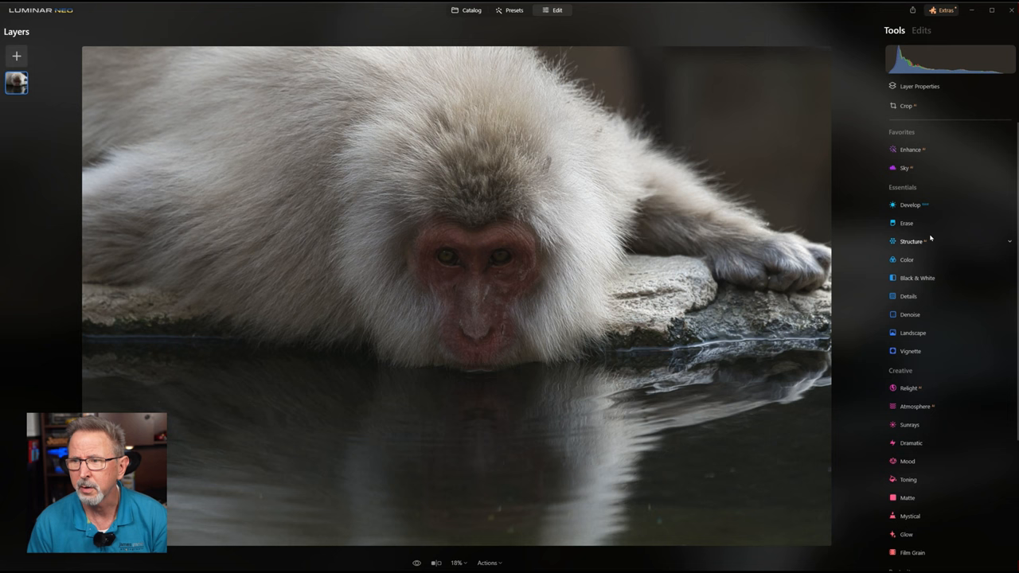
# Raise Develop Exposure to brighten the monkey's face and begin masking the adjustment
pyautogui.click(911, 150)
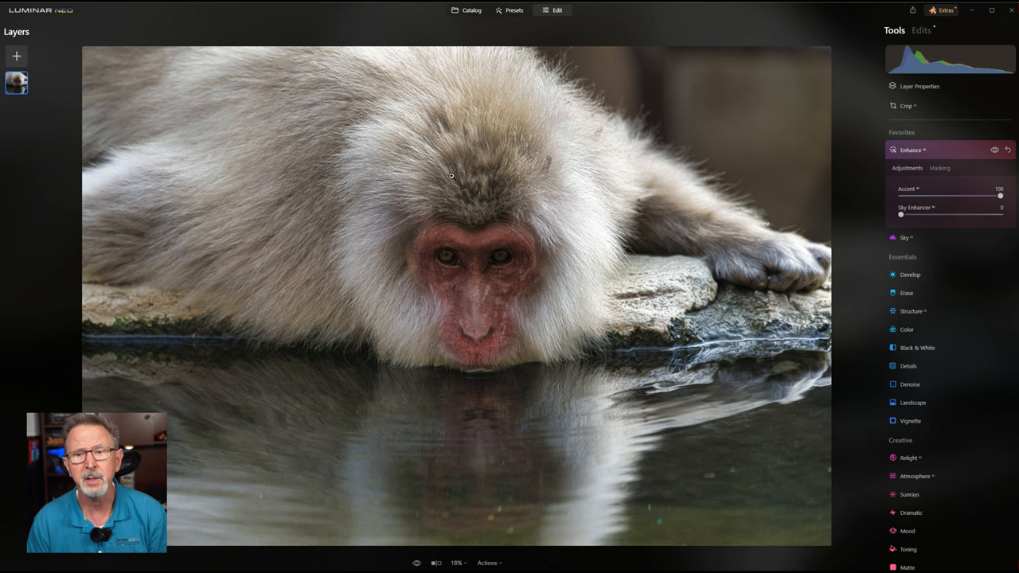
pyautogui.click(910, 274)
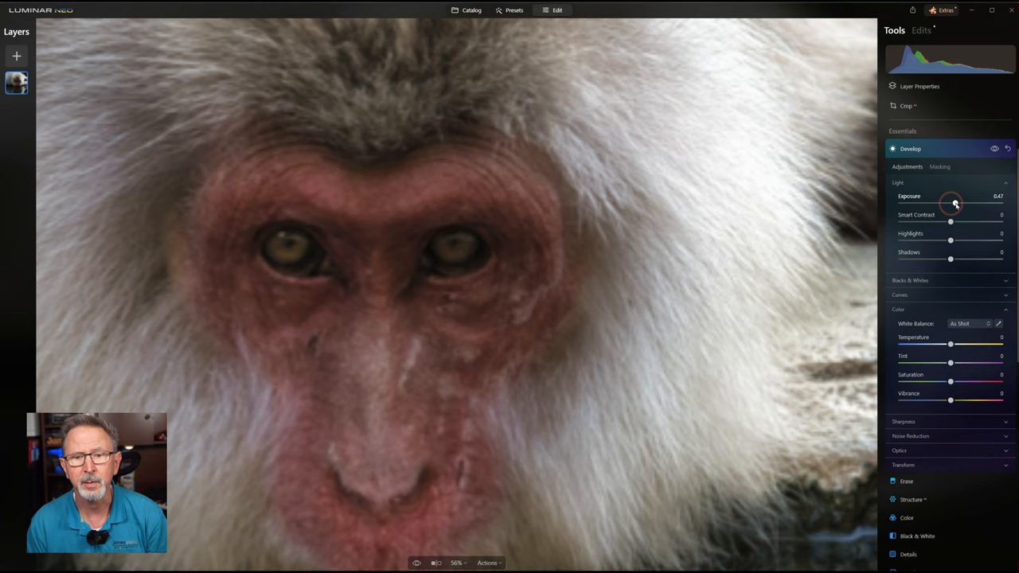
pyautogui.moveTo(952, 204); pyautogui.dragTo(963, 204)
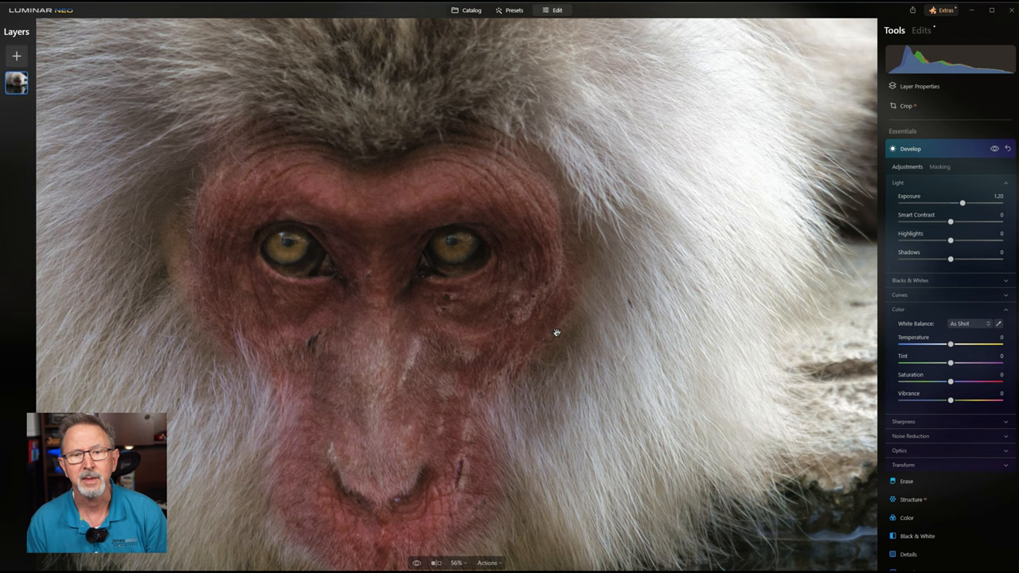
pyautogui.click(939, 167)
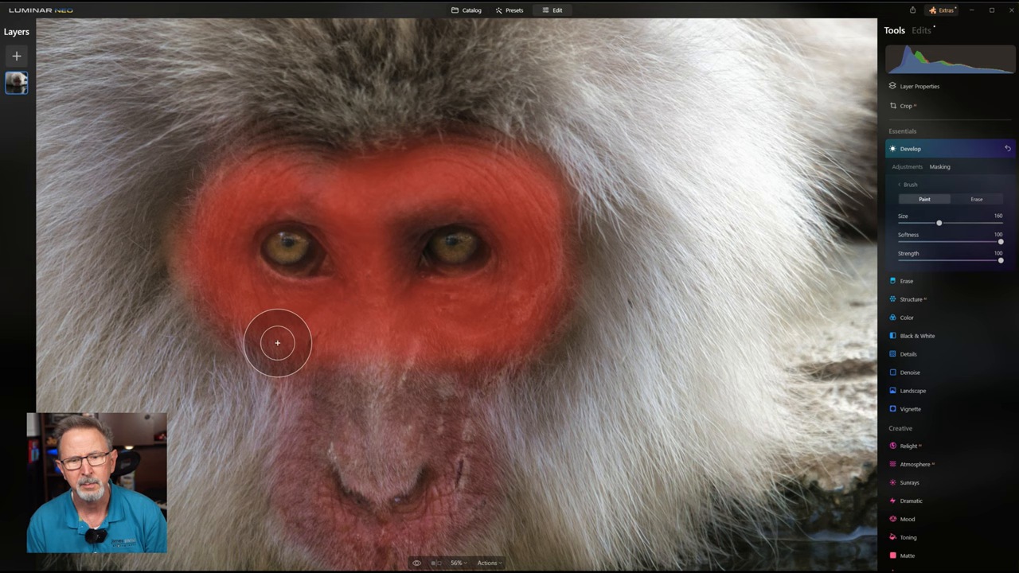
# Brush the brightening onto the monkey's face around the eyes and return to the catalog
pyautogui.click(908, 168)
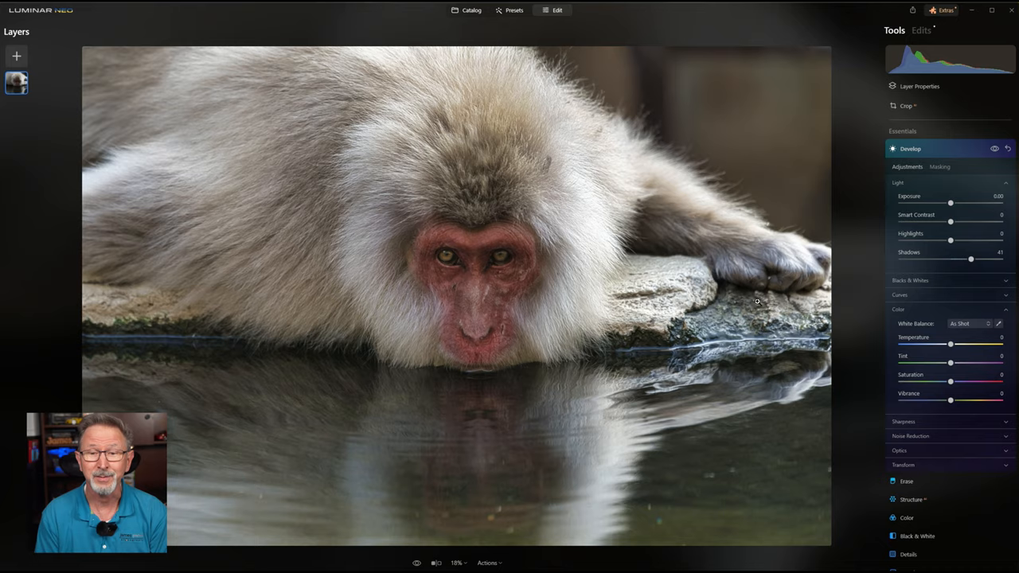
pyautogui.click(471, 9)
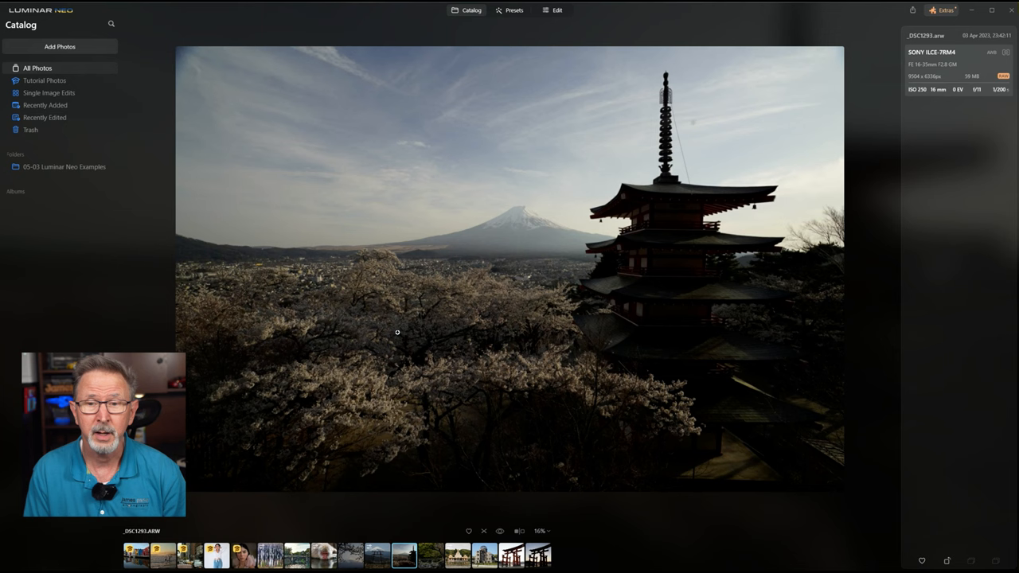
# Open the pagoda photo in Edit and push Enhance's Accent slider up to maximum
pyautogui.click(556, 10)
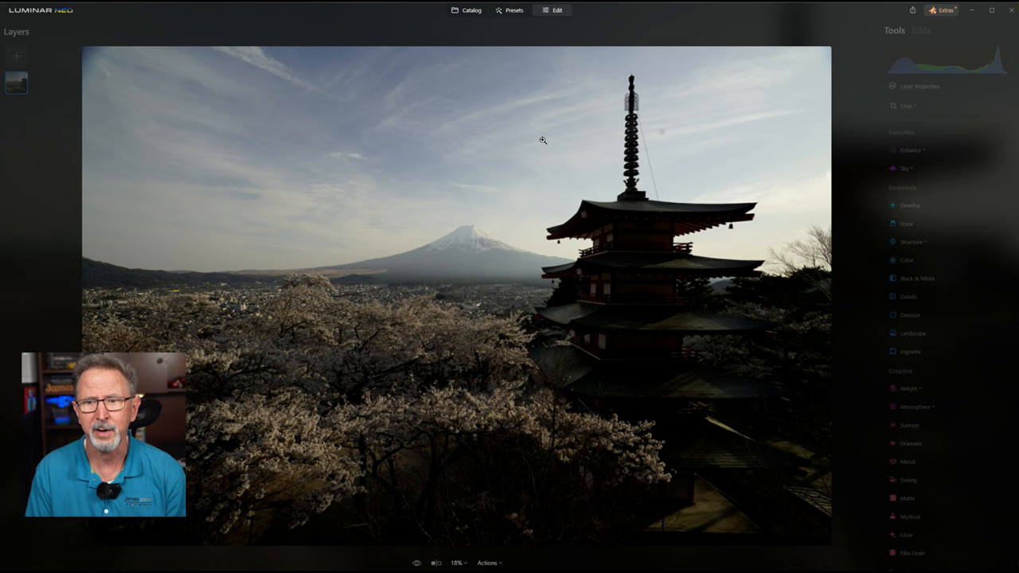
pyautogui.click(907, 150)
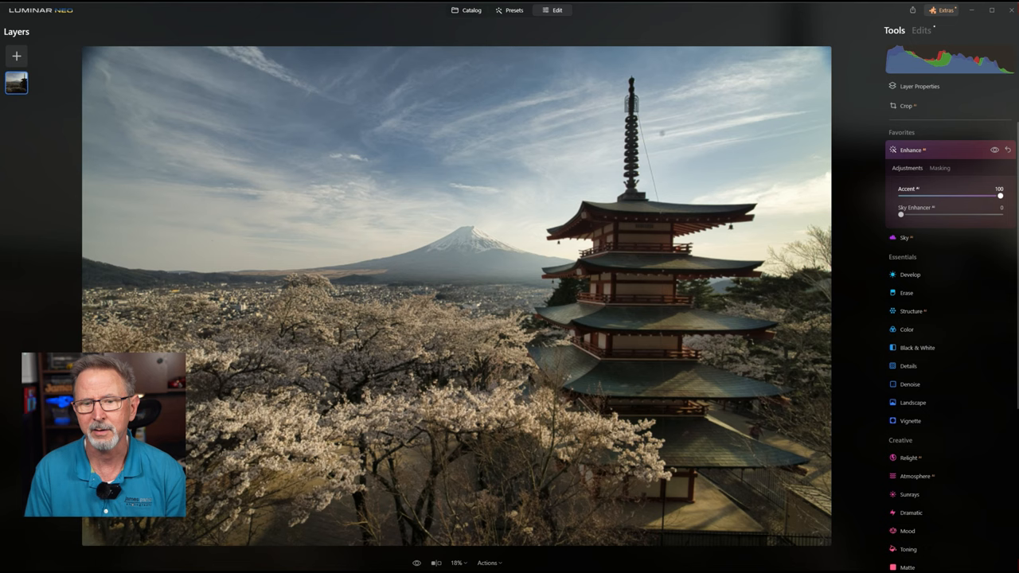
pyautogui.moveTo(902, 215); pyautogui.dragTo(942, 215)
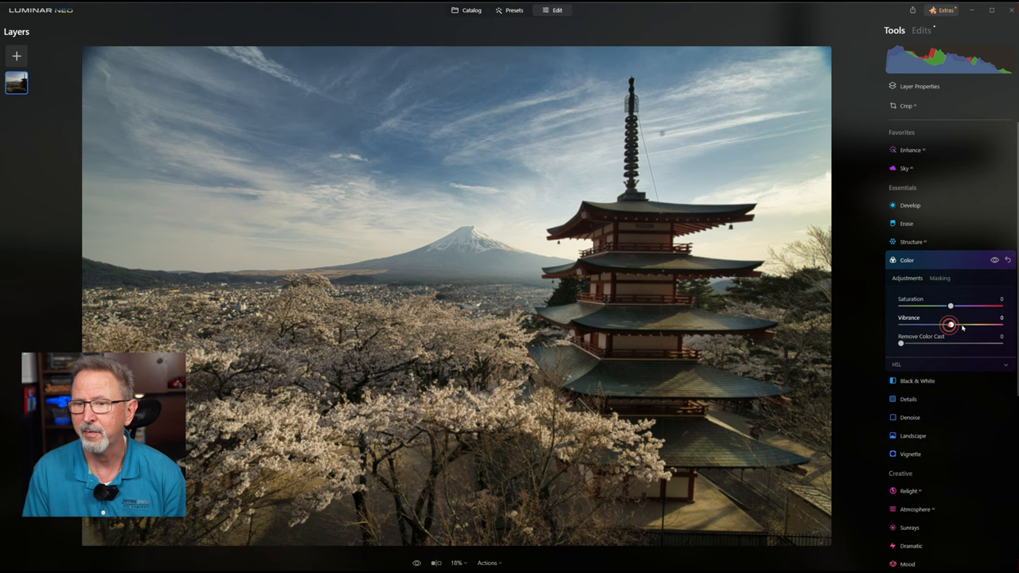
# Raise Vibrance in Color, masked to the pagoda via Architecture masking
pyautogui.click(939, 169)
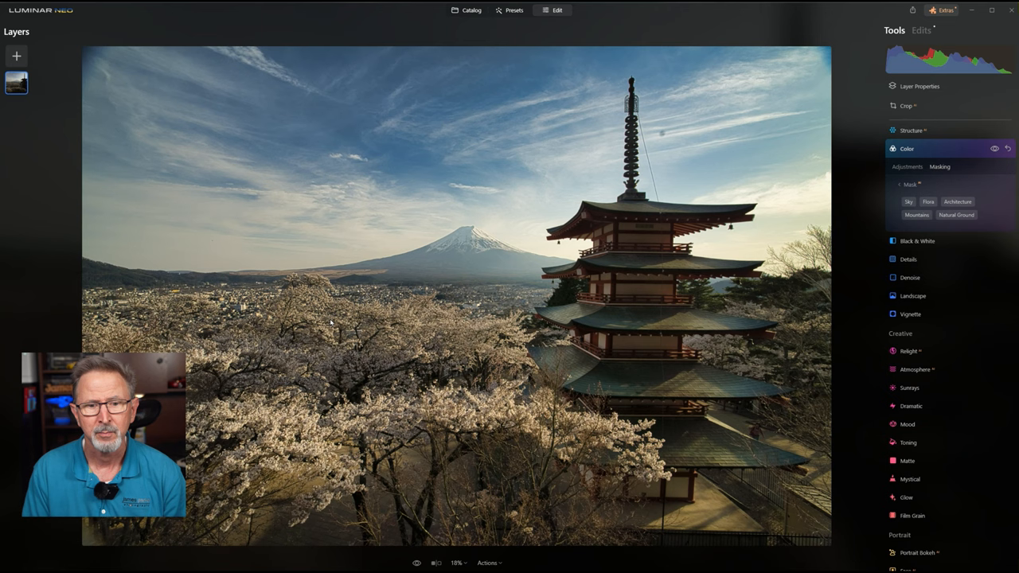
pyautogui.click(956, 200)
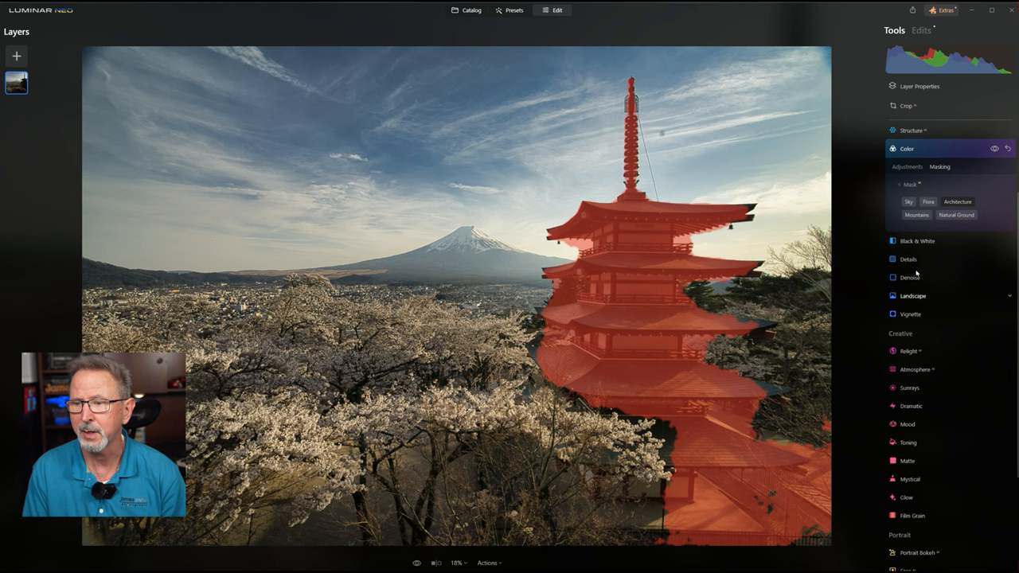
pyautogui.click(908, 167)
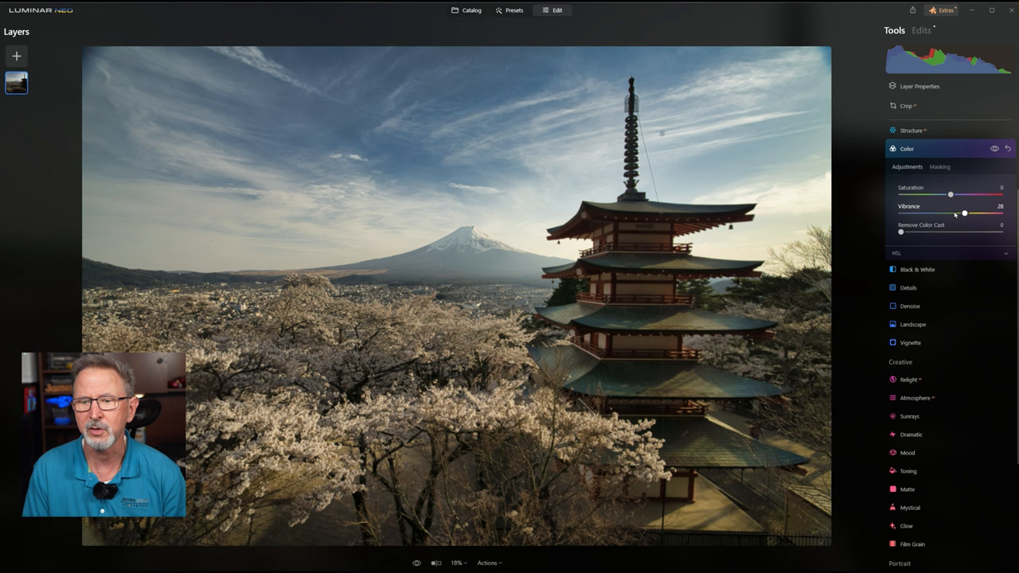
pyautogui.moveTo(957, 214); pyautogui.dragTo(968, 213)
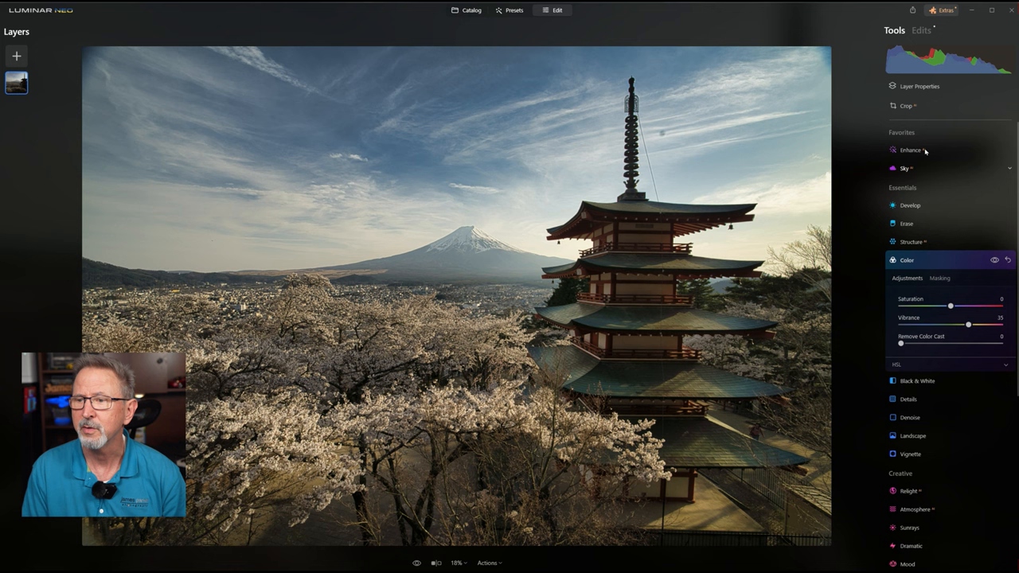
# Raise Shadows and Smart Contrast in the Develop tool
pyautogui.click(910, 204)
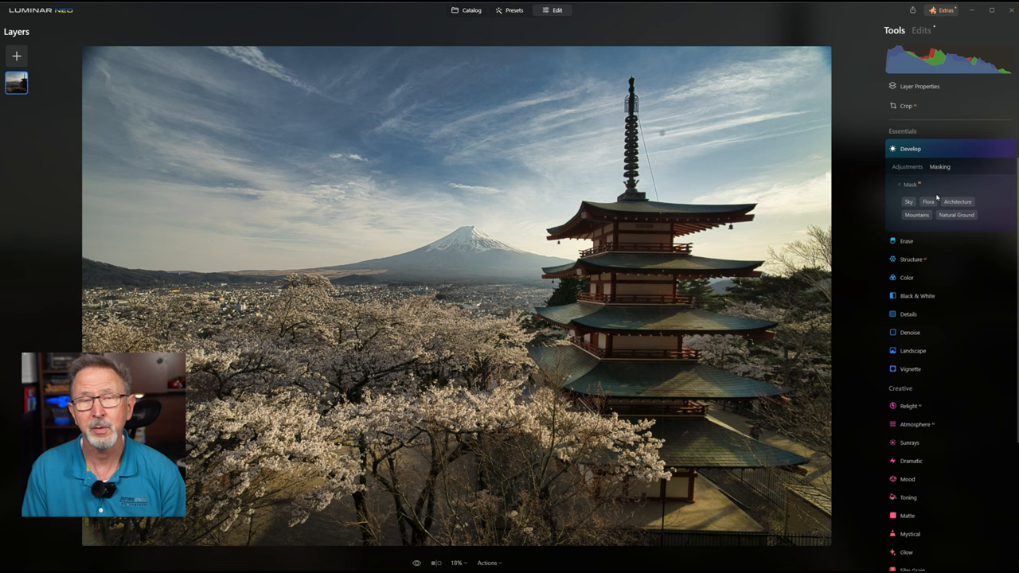
pyautogui.moveTo(952, 191)
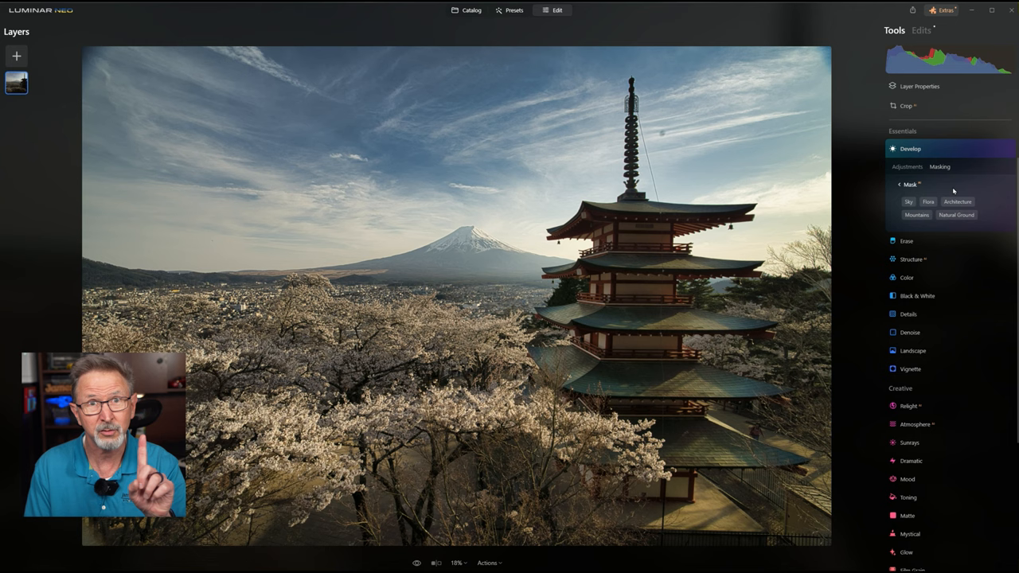
pyautogui.click(908, 168)
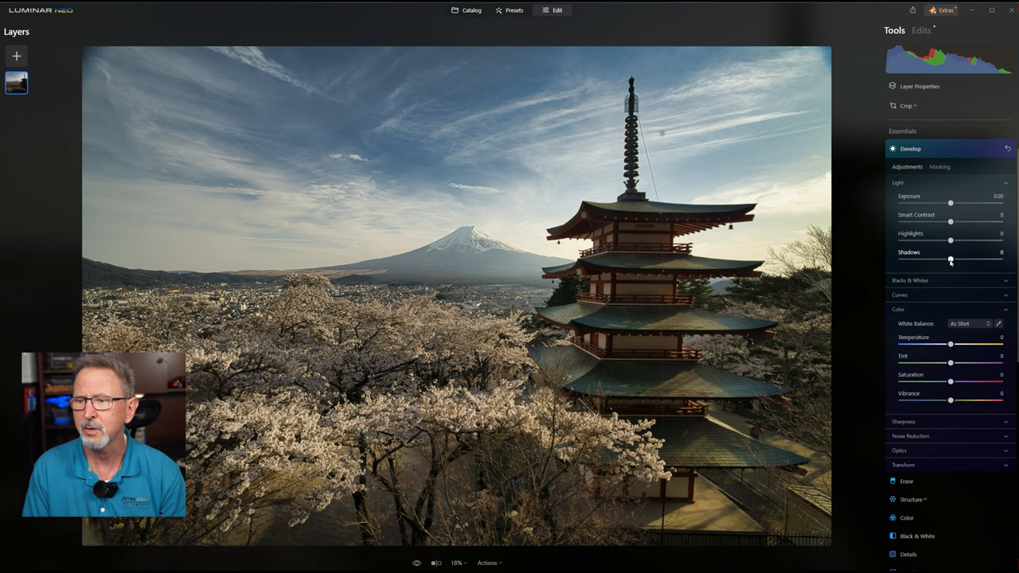
pyautogui.moveTo(949, 261); pyautogui.dragTo(965, 261)
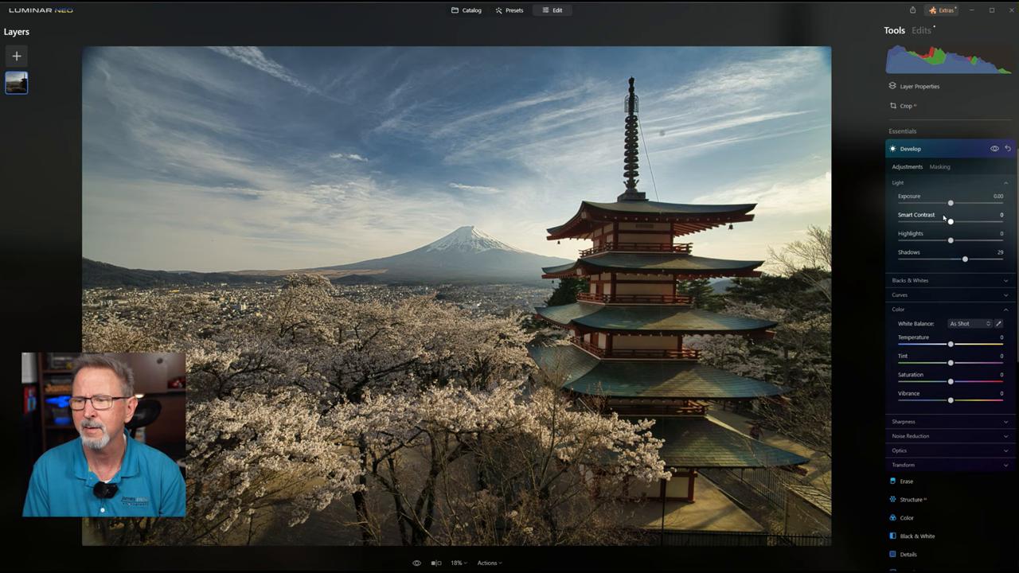
pyautogui.moveTo(946, 220); pyautogui.dragTo(959, 220)
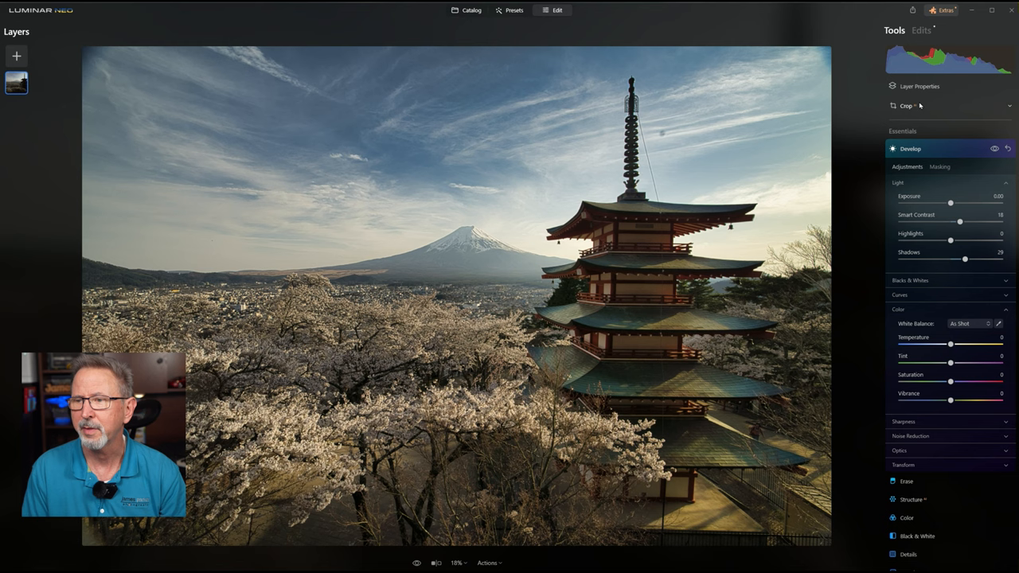
# Start the Erase tool to remove the small bird in the sky
pyautogui.click(906, 481)
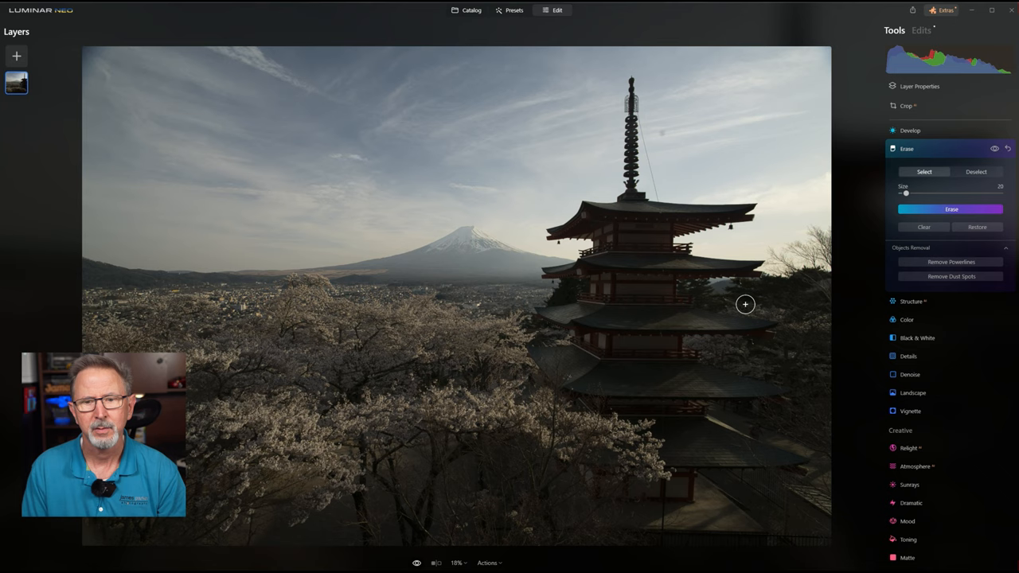
pyautogui.moveTo(806, 261)
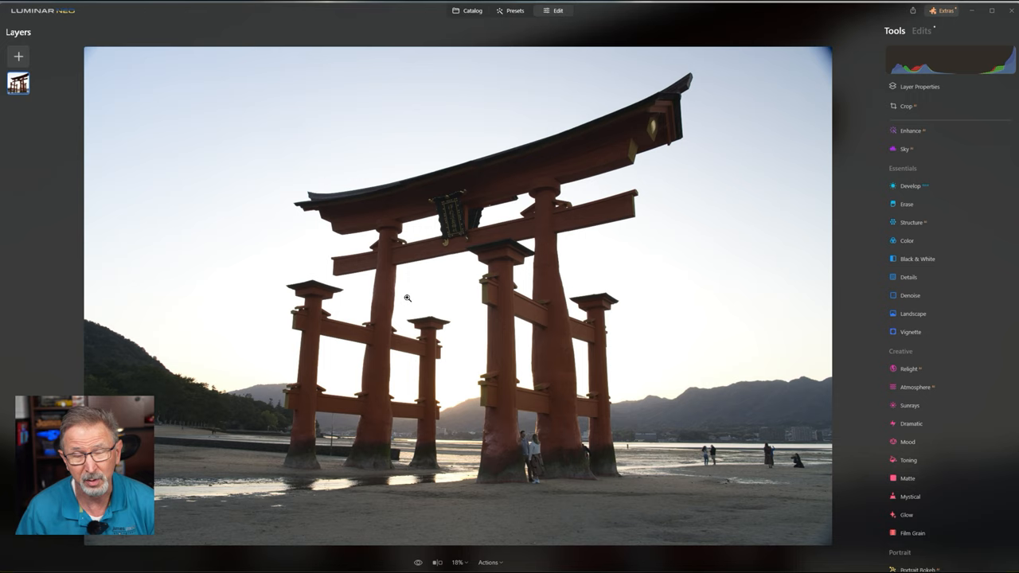
pyautogui.moveTo(557, 283)
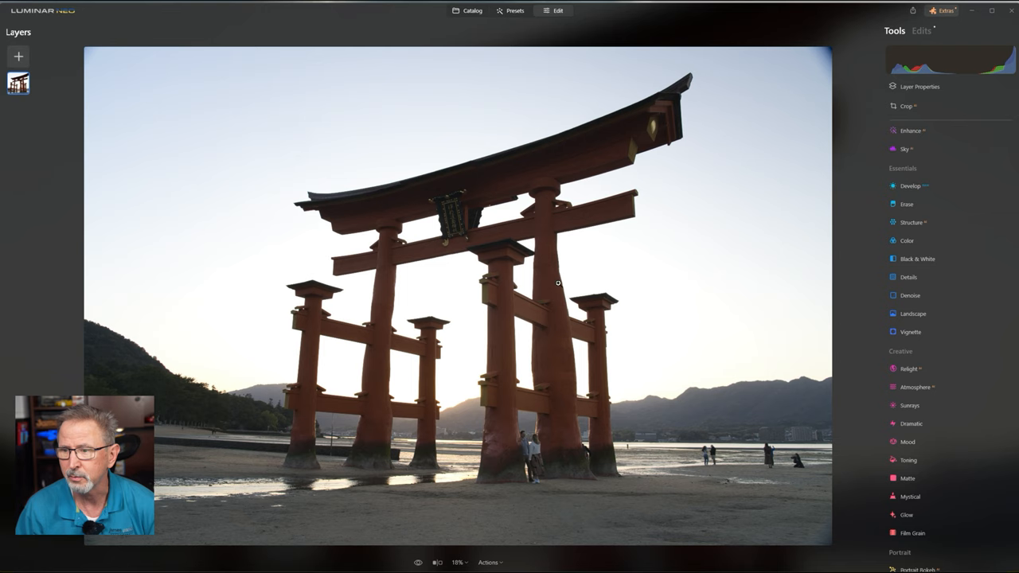
# Raise the Structure Amount to bring out texture in the gate pillars and sand
pyautogui.click(913, 223)
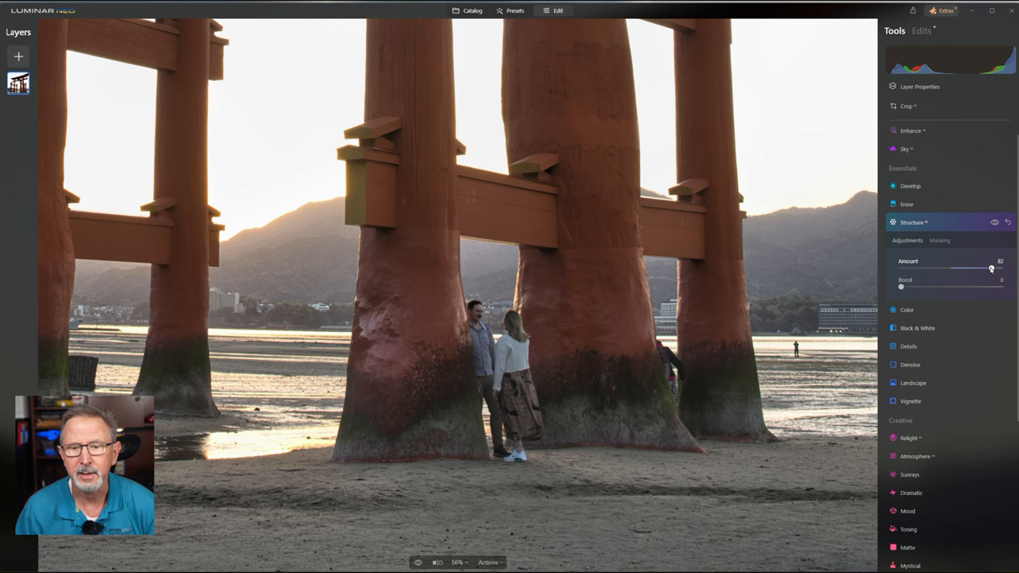
pyautogui.moveTo(990, 267); pyautogui.dragTo(979, 267)
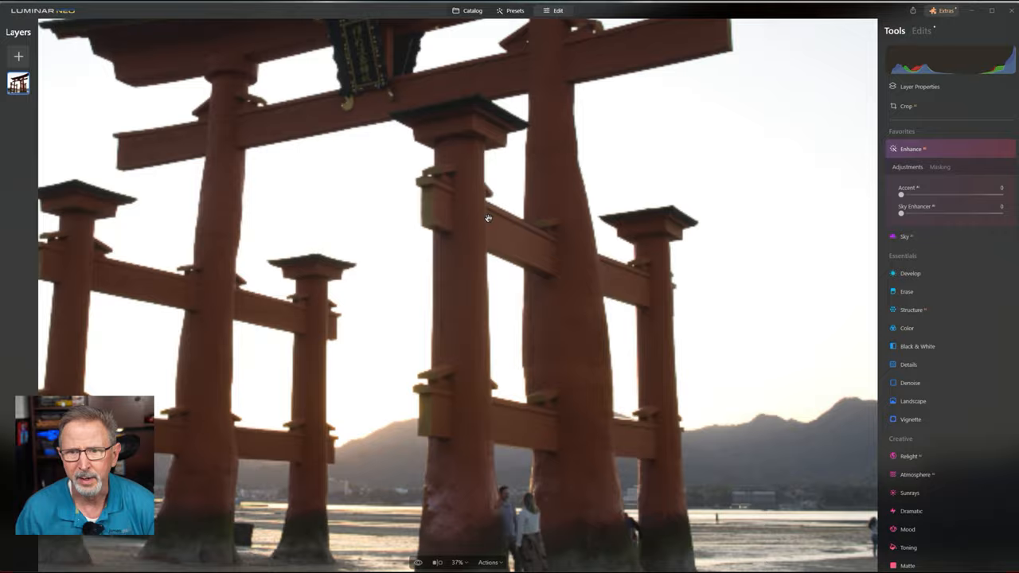
# Push Accent to 100, then ease it back to about 76
pyautogui.moveTo(901, 194); pyautogui.dragTo(1001, 195)
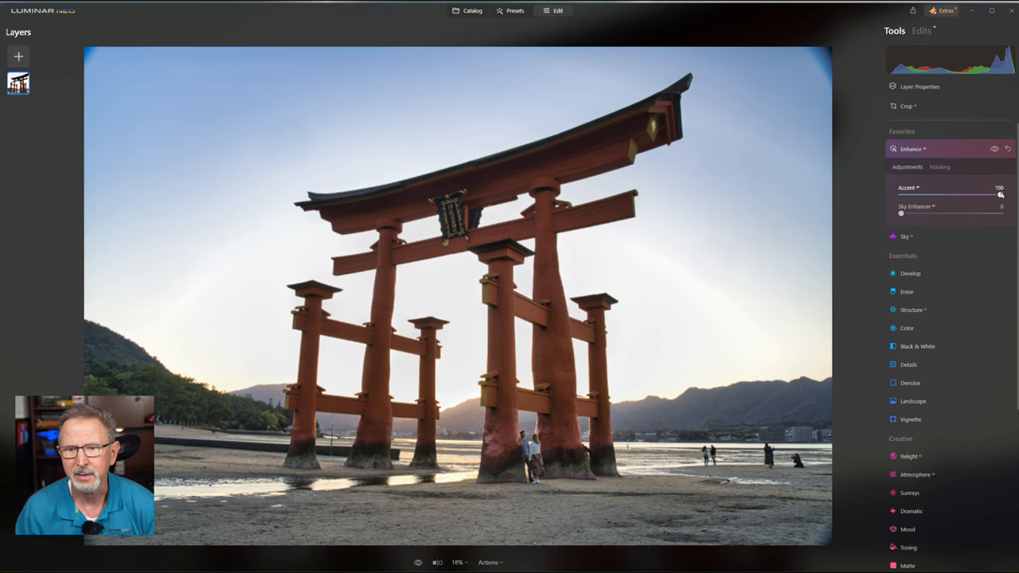
pyautogui.moveTo(1002, 194); pyautogui.dragTo(979, 195)
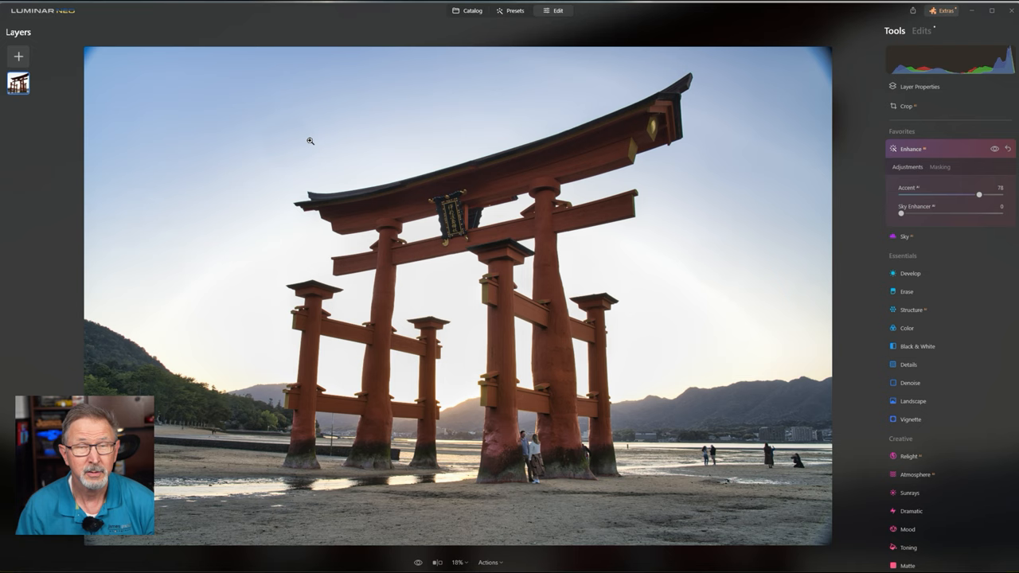
pyautogui.moveTo(710, 372)
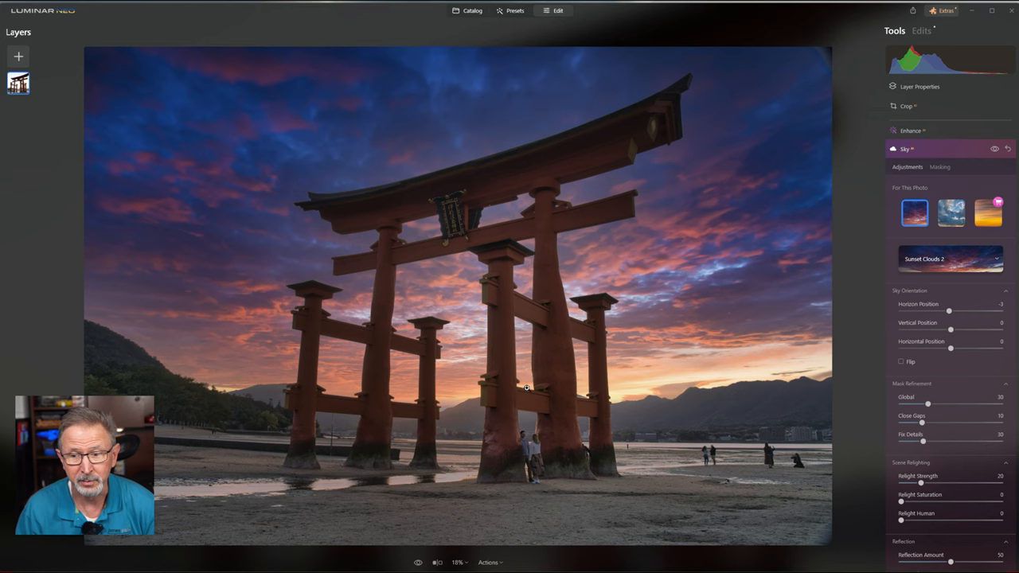
pyautogui.moveTo(650, 333)
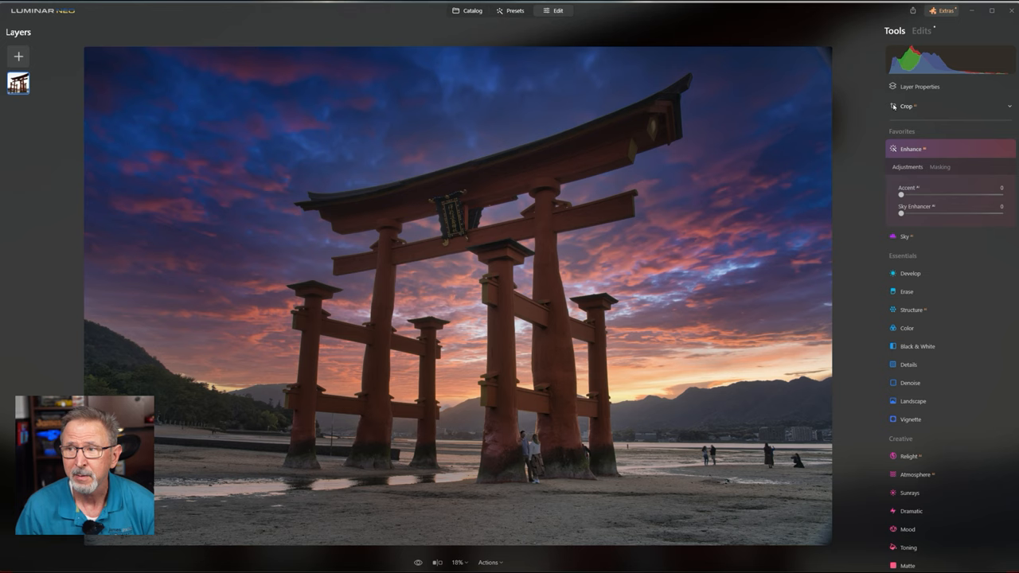
pyautogui.click(905, 236)
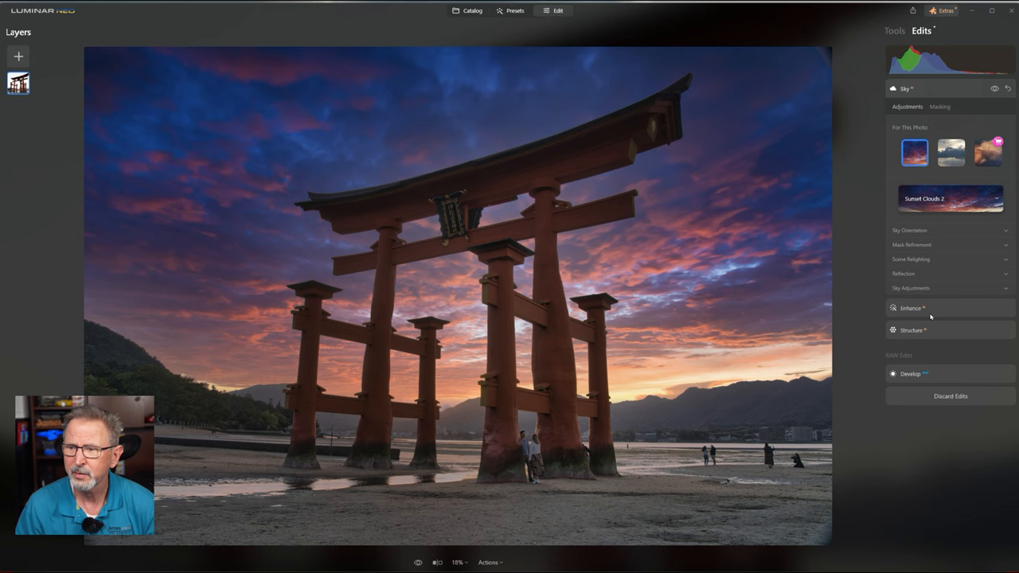
pyautogui.moveTo(881, 118)
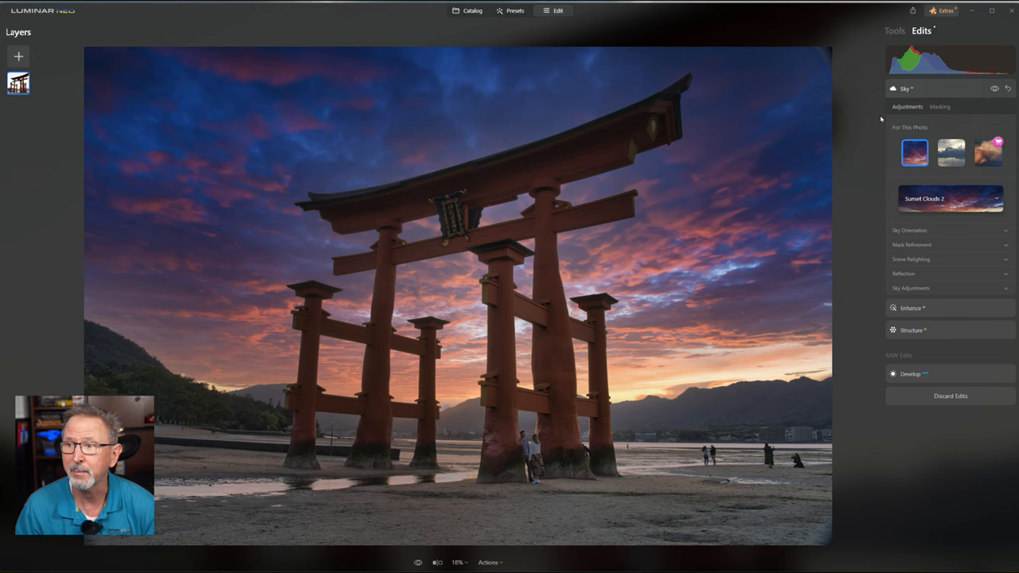
pyautogui.click(895, 30)
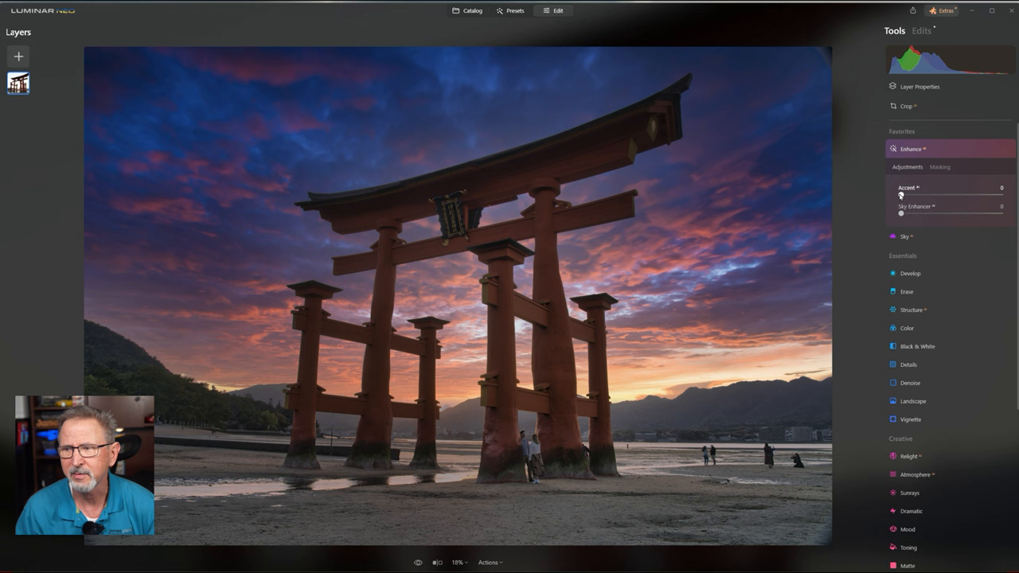
# Raise Enhance AI's Accent to about 76 on the sunset gate photo
pyautogui.moveTo(901, 194); pyautogui.dragTo(955, 194)
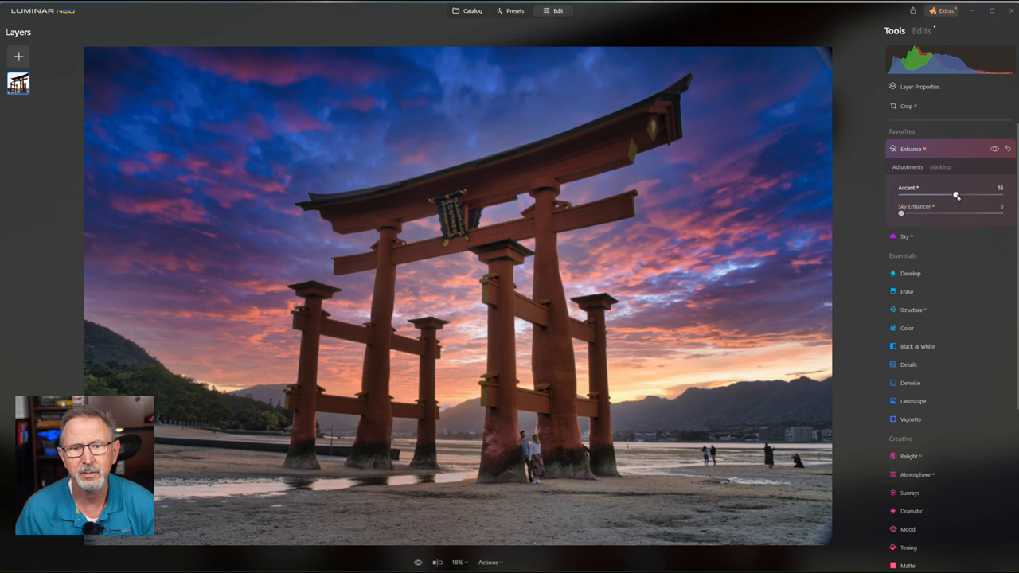
pyautogui.moveTo(955, 194); pyautogui.dragTo(959, 194)
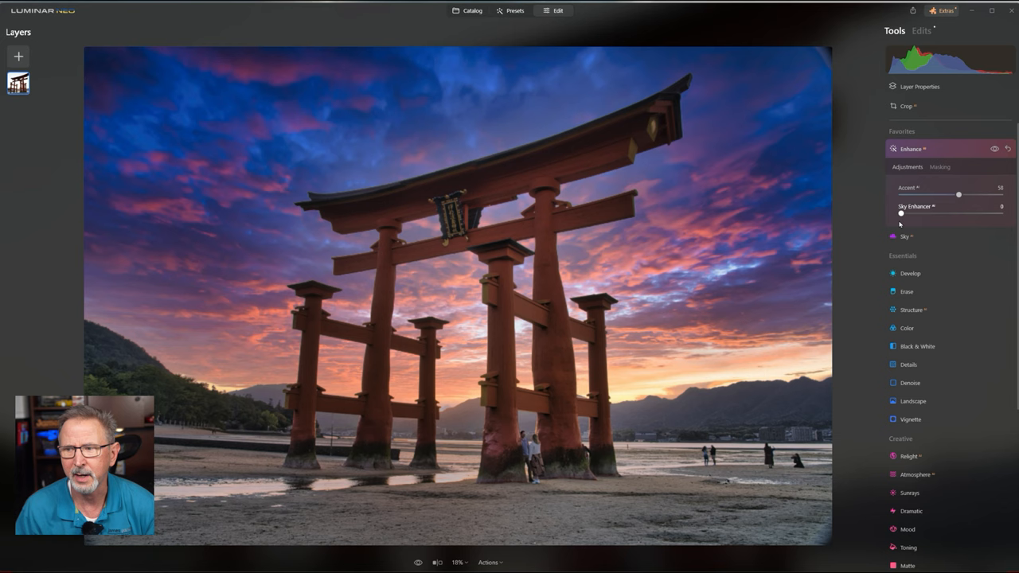
pyautogui.click(911, 274)
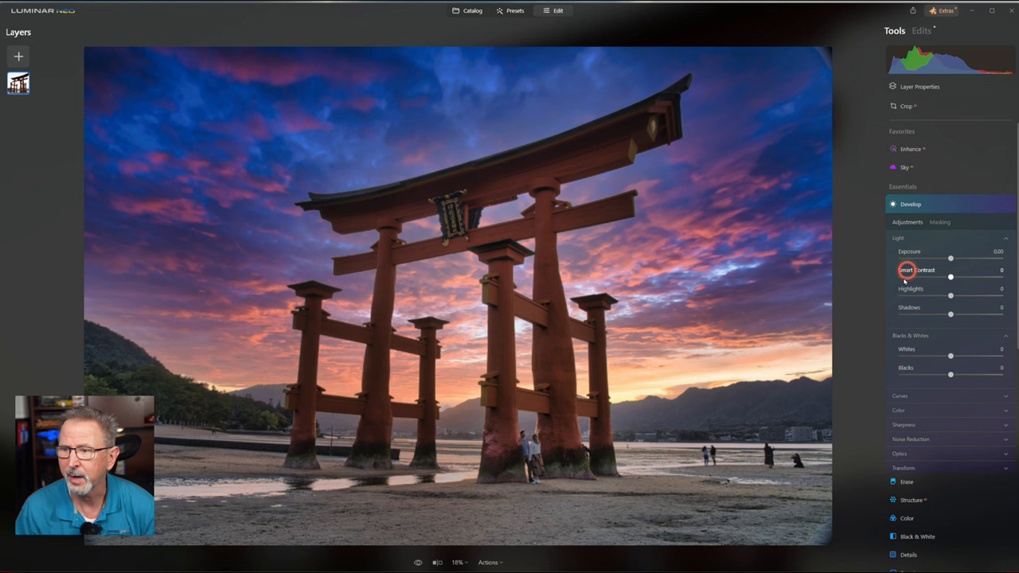
# Raise Smart Contrast in Develop, then collapse the Develop panel
pyautogui.moveTo(950, 277); pyautogui.dragTo(962, 277)
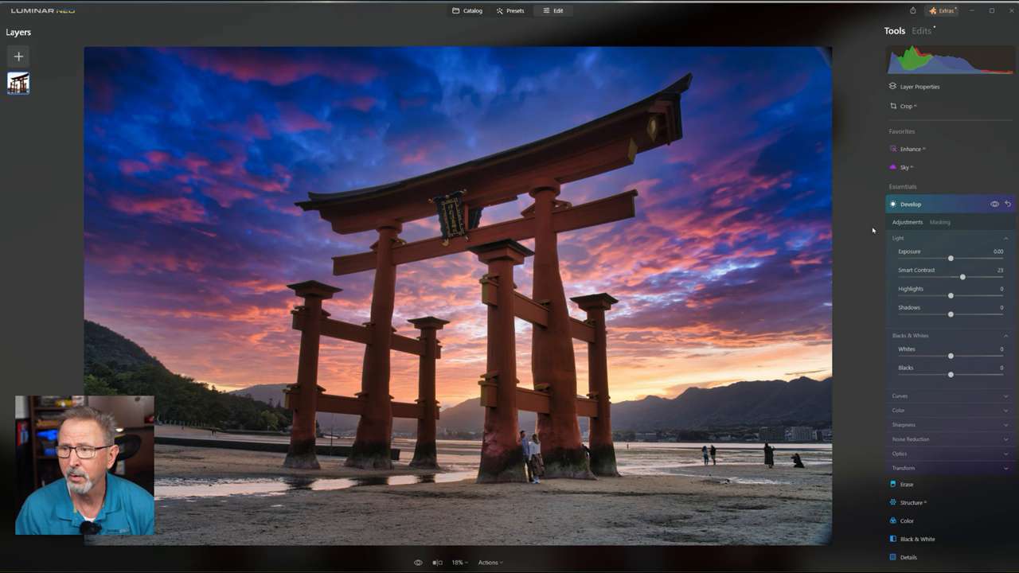
pyautogui.click(911, 149)
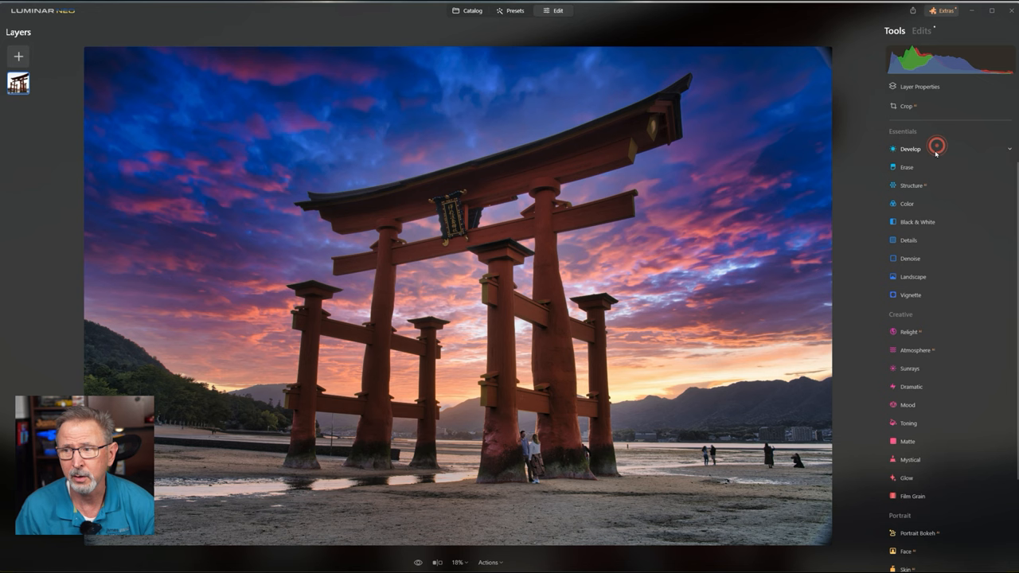
pyautogui.click(910, 150)
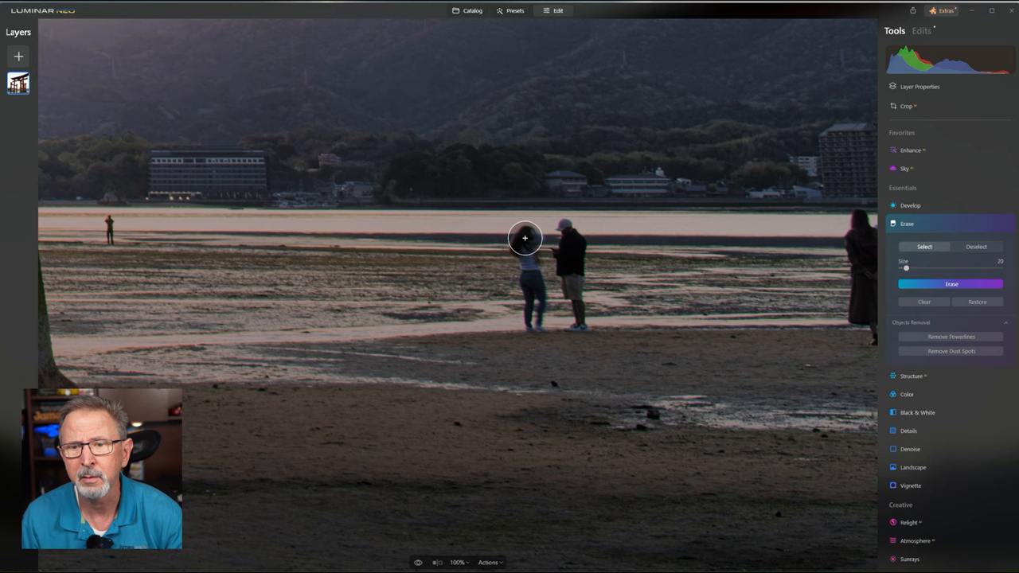
# Brush over and erase the distant couple and the lone figure on the tidal flats
pyautogui.moveTo(525, 237); pyautogui.dragTo(565, 253)
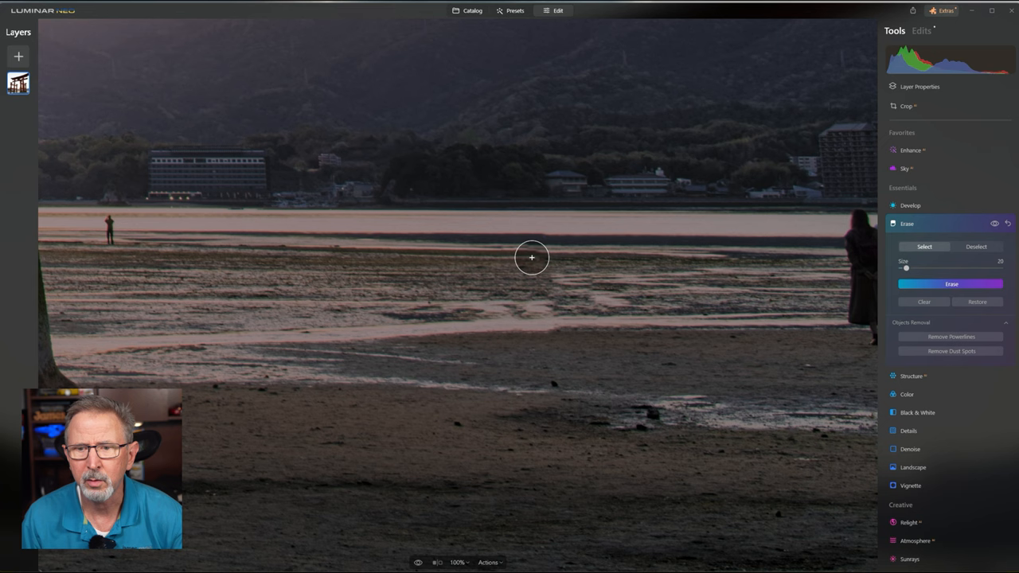
pyautogui.moveTo(532, 258); pyautogui.dragTo(579, 284)
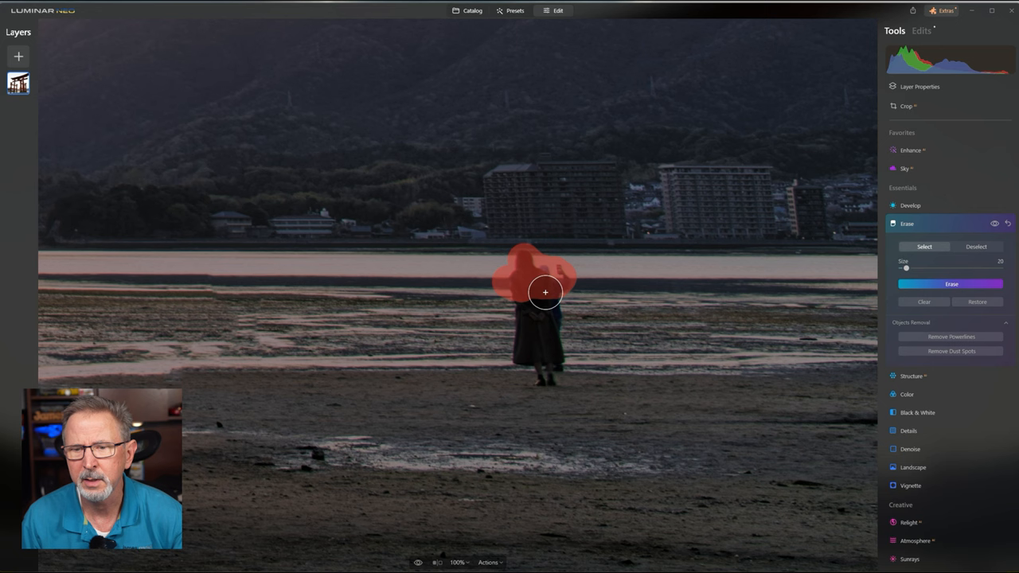
pyautogui.moveTo(544, 293); pyautogui.dragTo(653, 379)
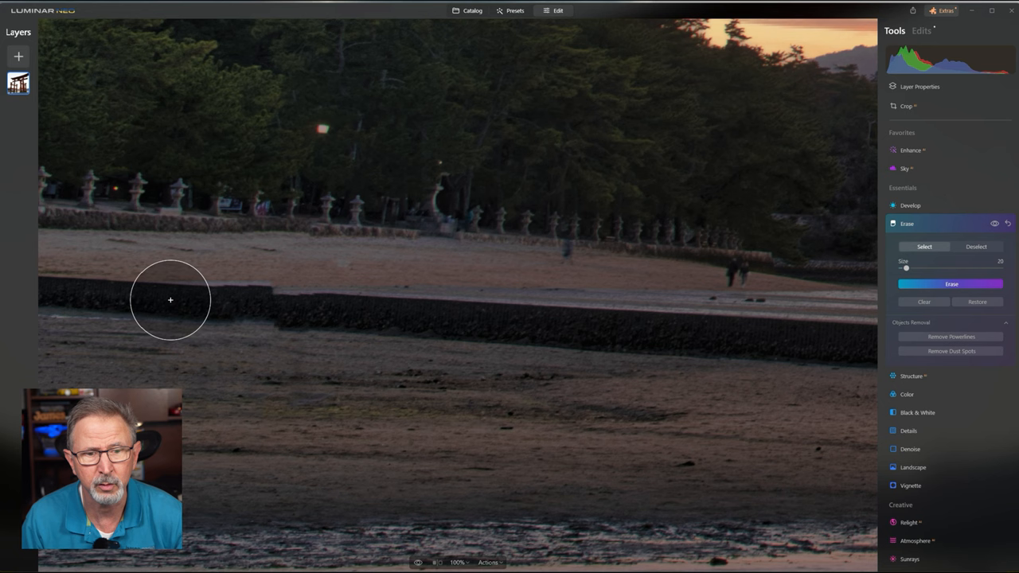
# Erase a stretch of the dark seawall band along the left side of the beach
pyautogui.moveTo(170, 300); pyautogui.dragTo(435, 303)
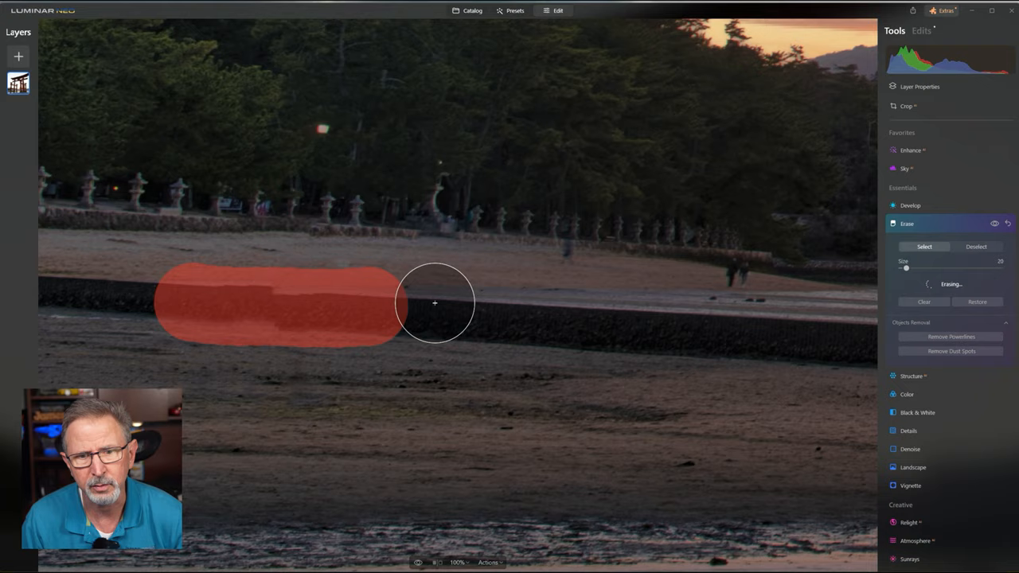
pyautogui.moveTo(434, 303); pyautogui.dragTo(446, 367)
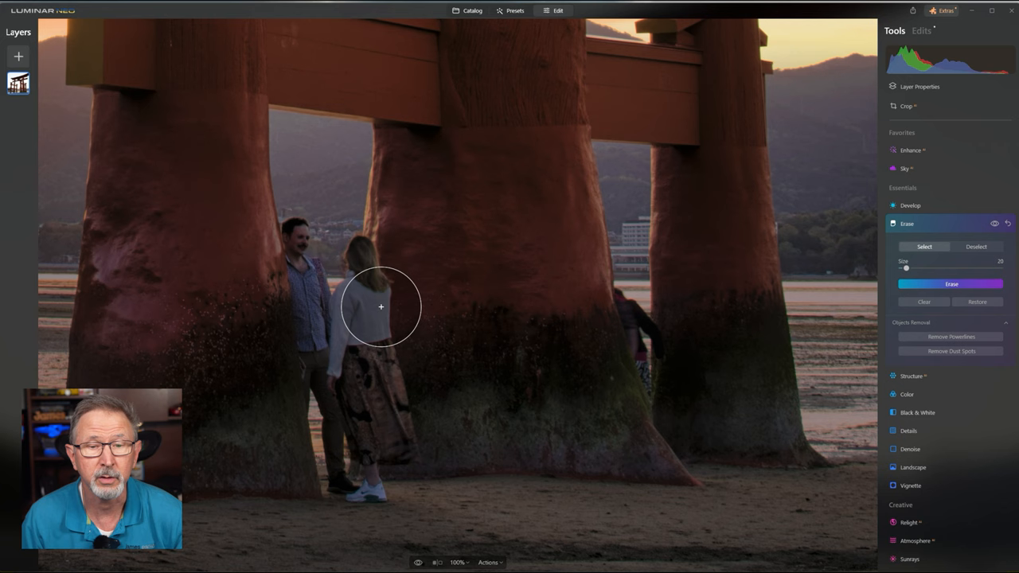
pyautogui.moveTo(381, 308); pyautogui.dragTo(301, 242)
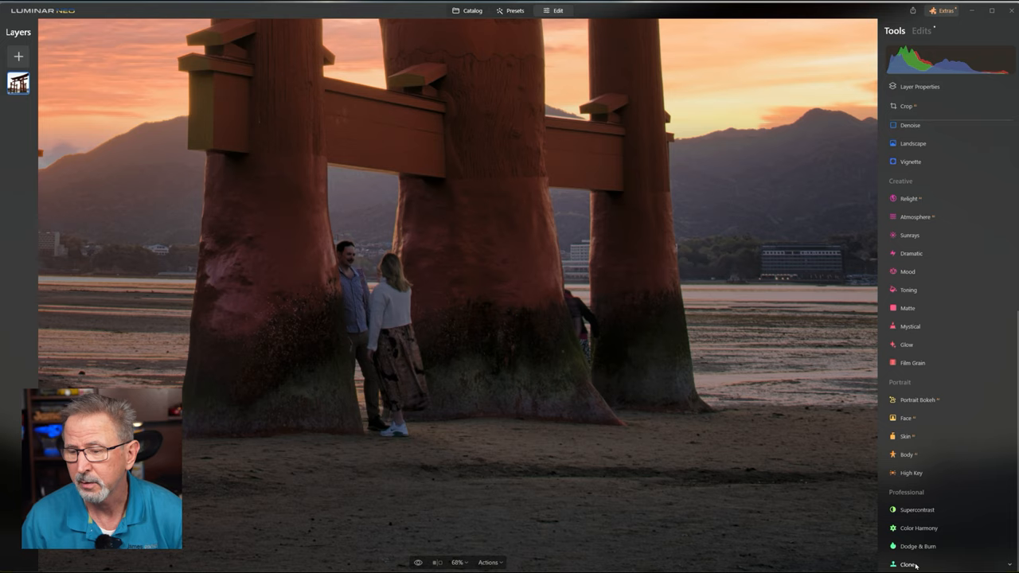
# Activate the Clone tool from the Professional section to remove the couple
pyautogui.click(907, 563)
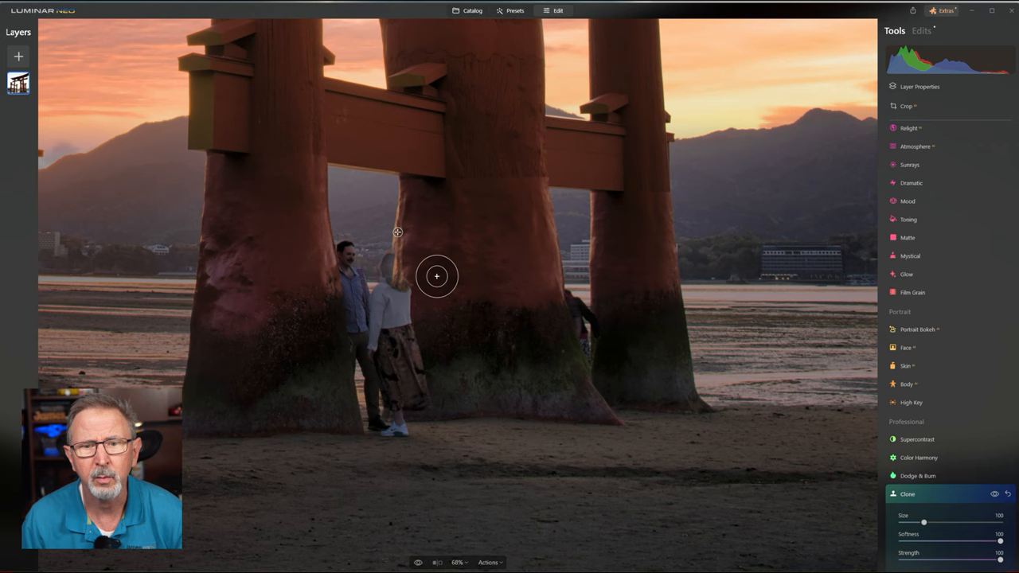